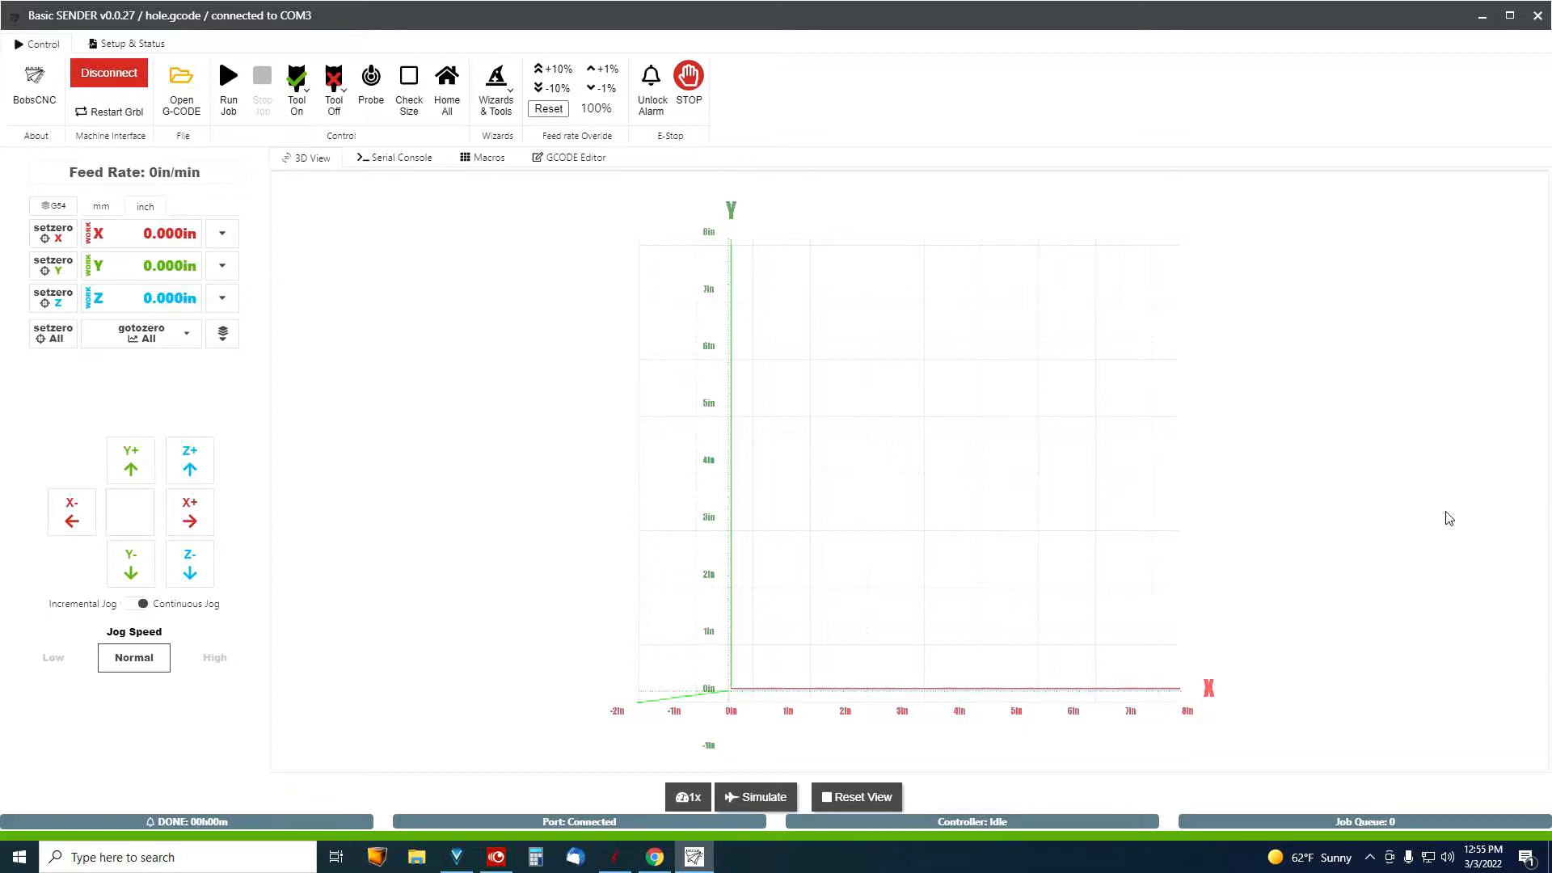
mouse_move(1534, 499)
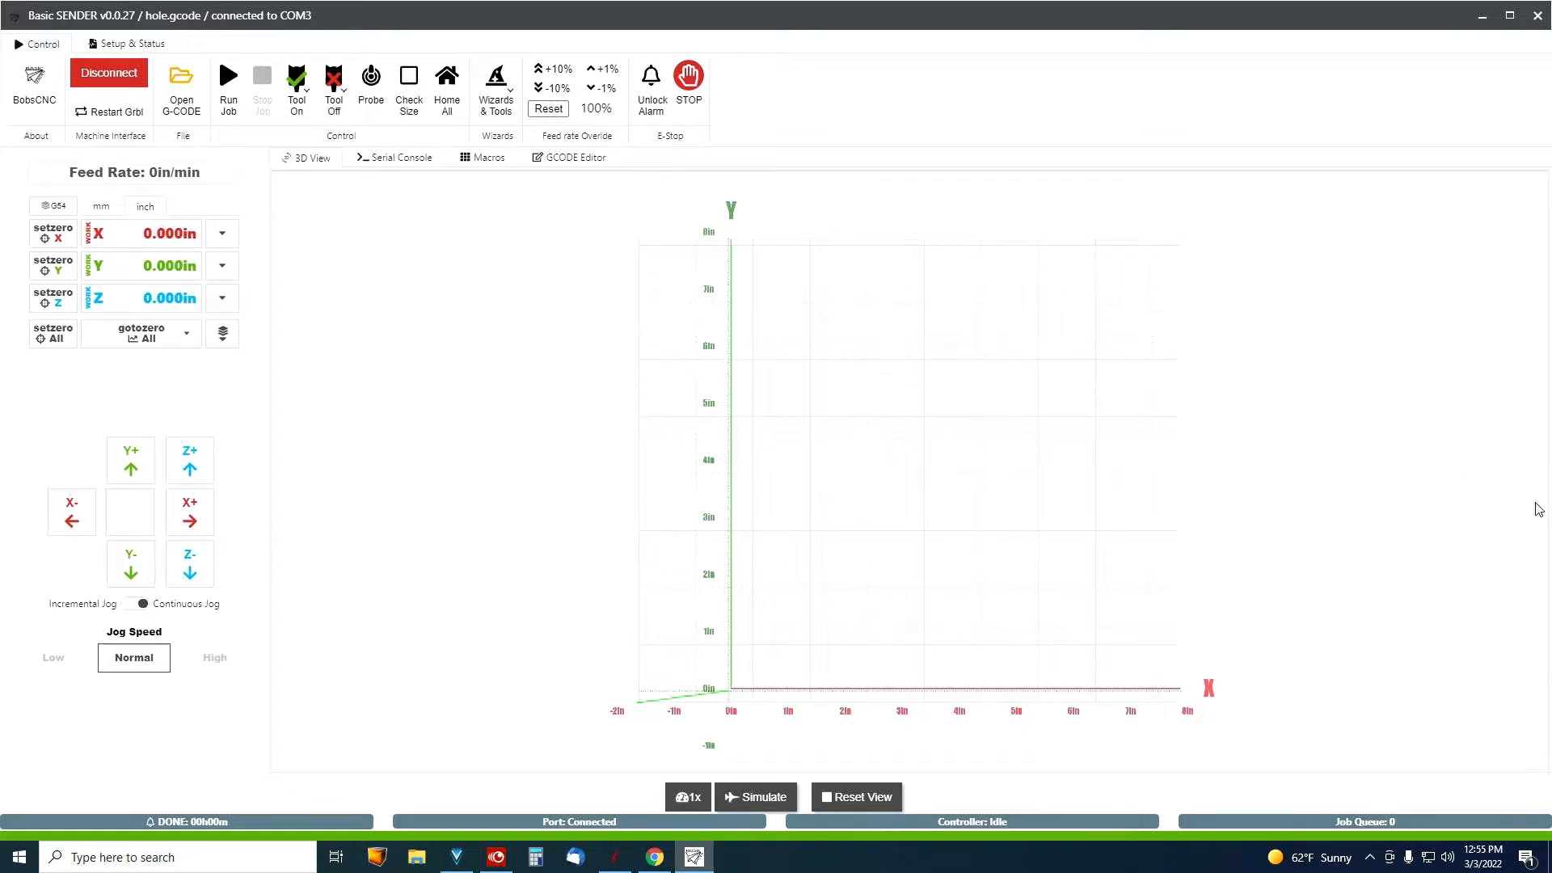
mouse_move(1496, 346)
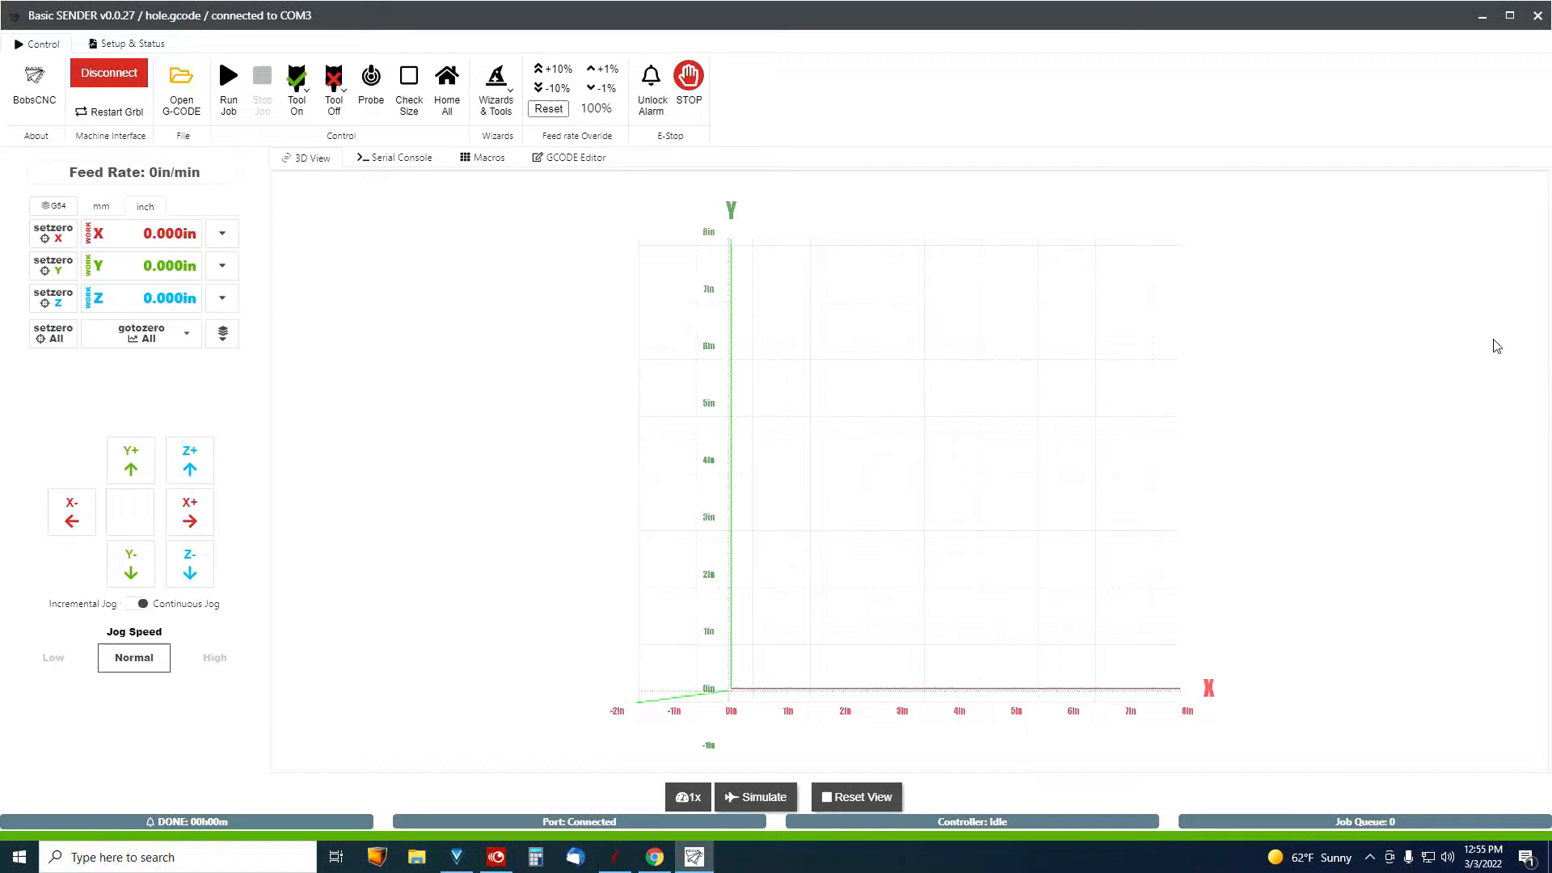
mouse_move(643, 358)
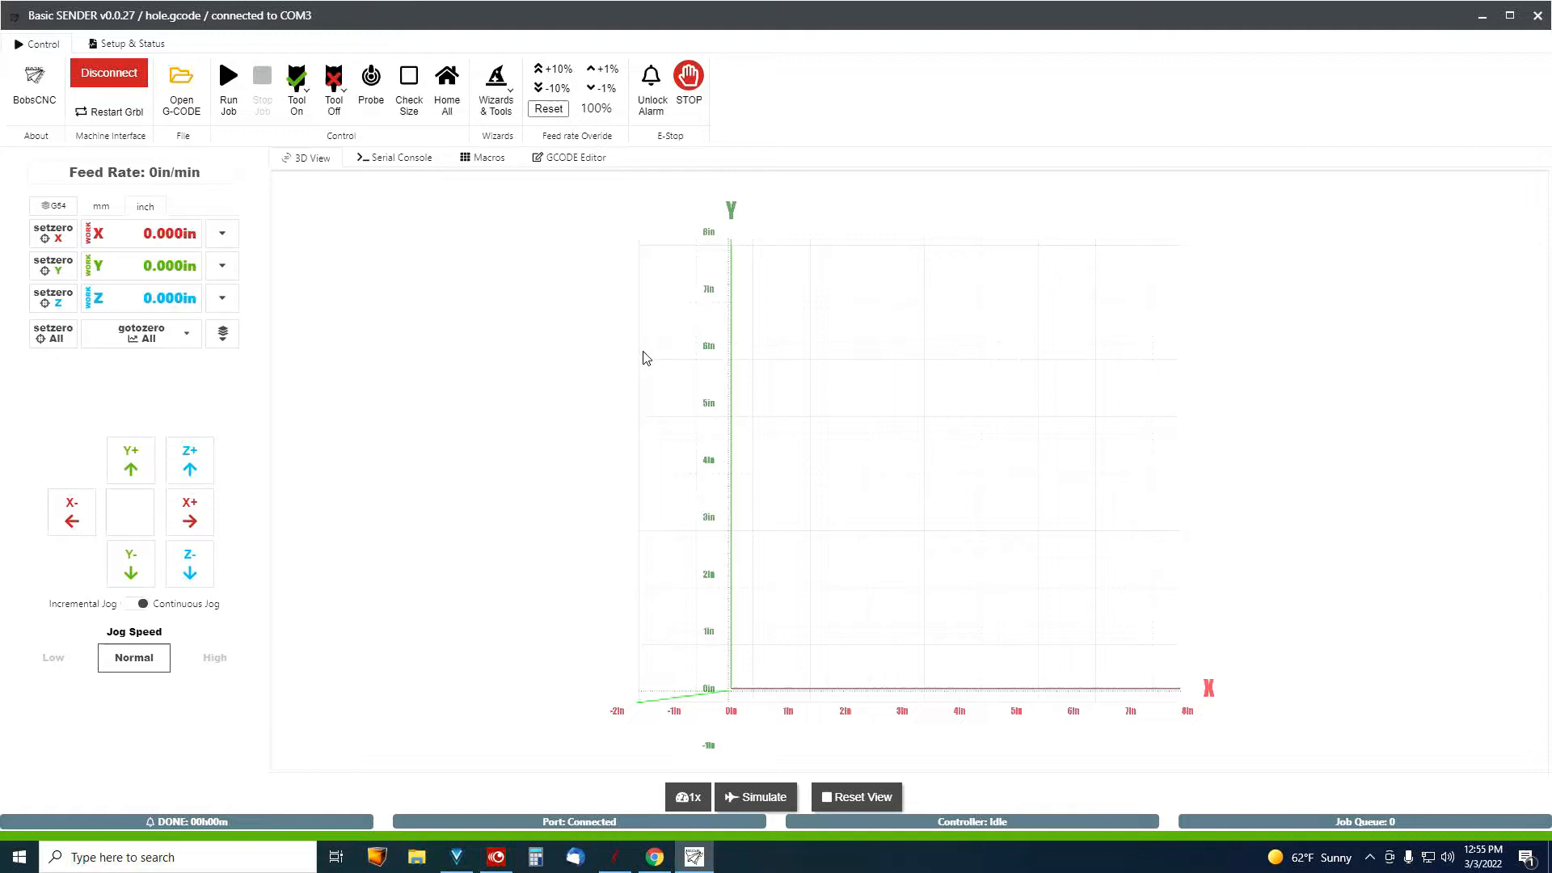
mouse_move(746, 375)
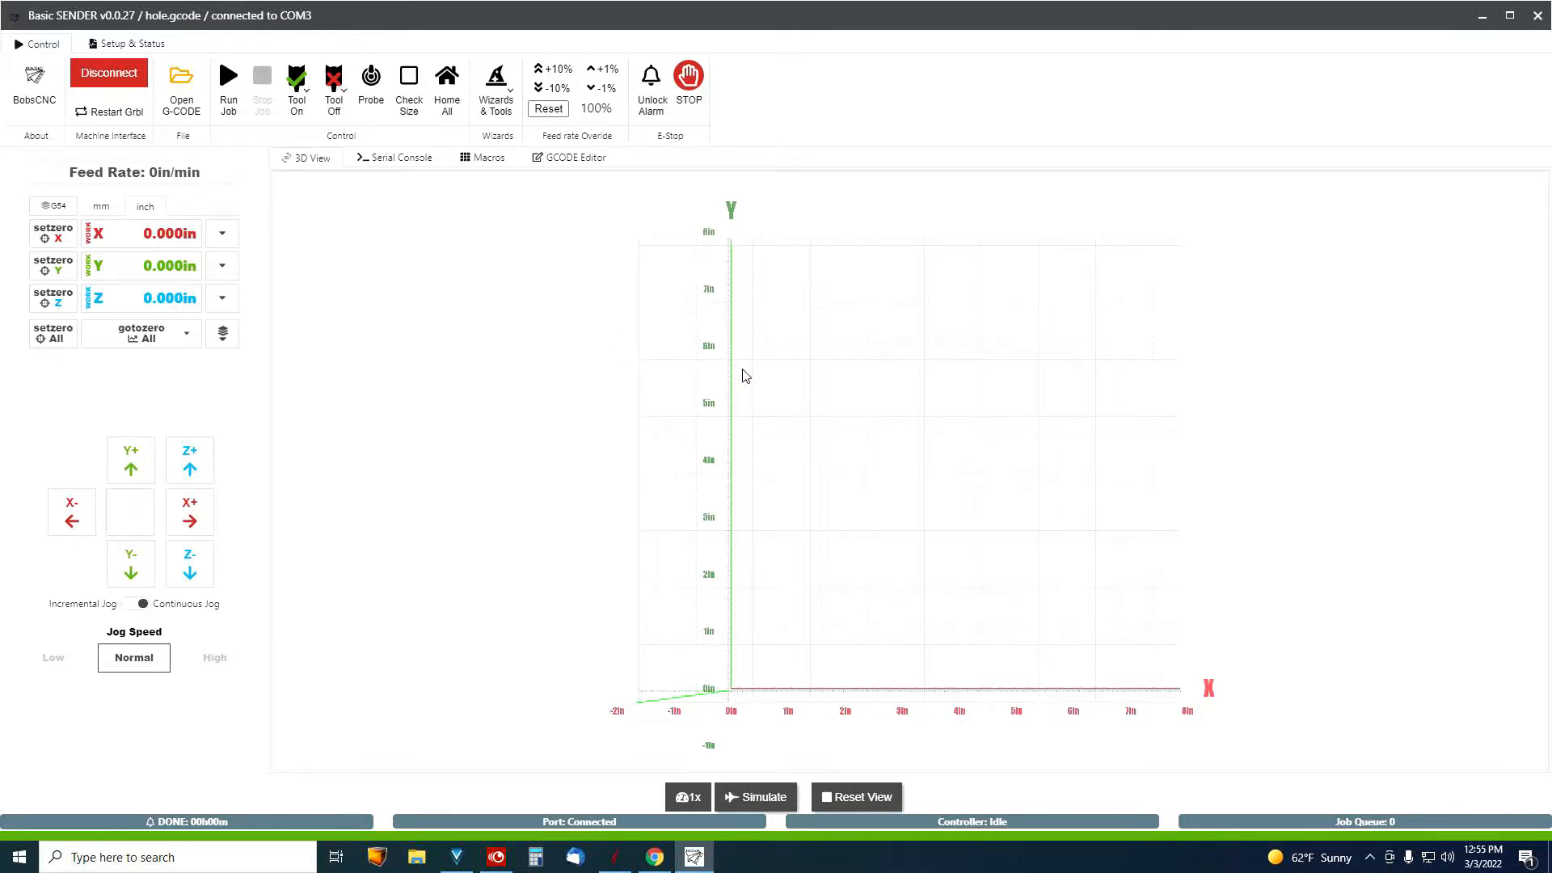
mouse_move(668, 330)
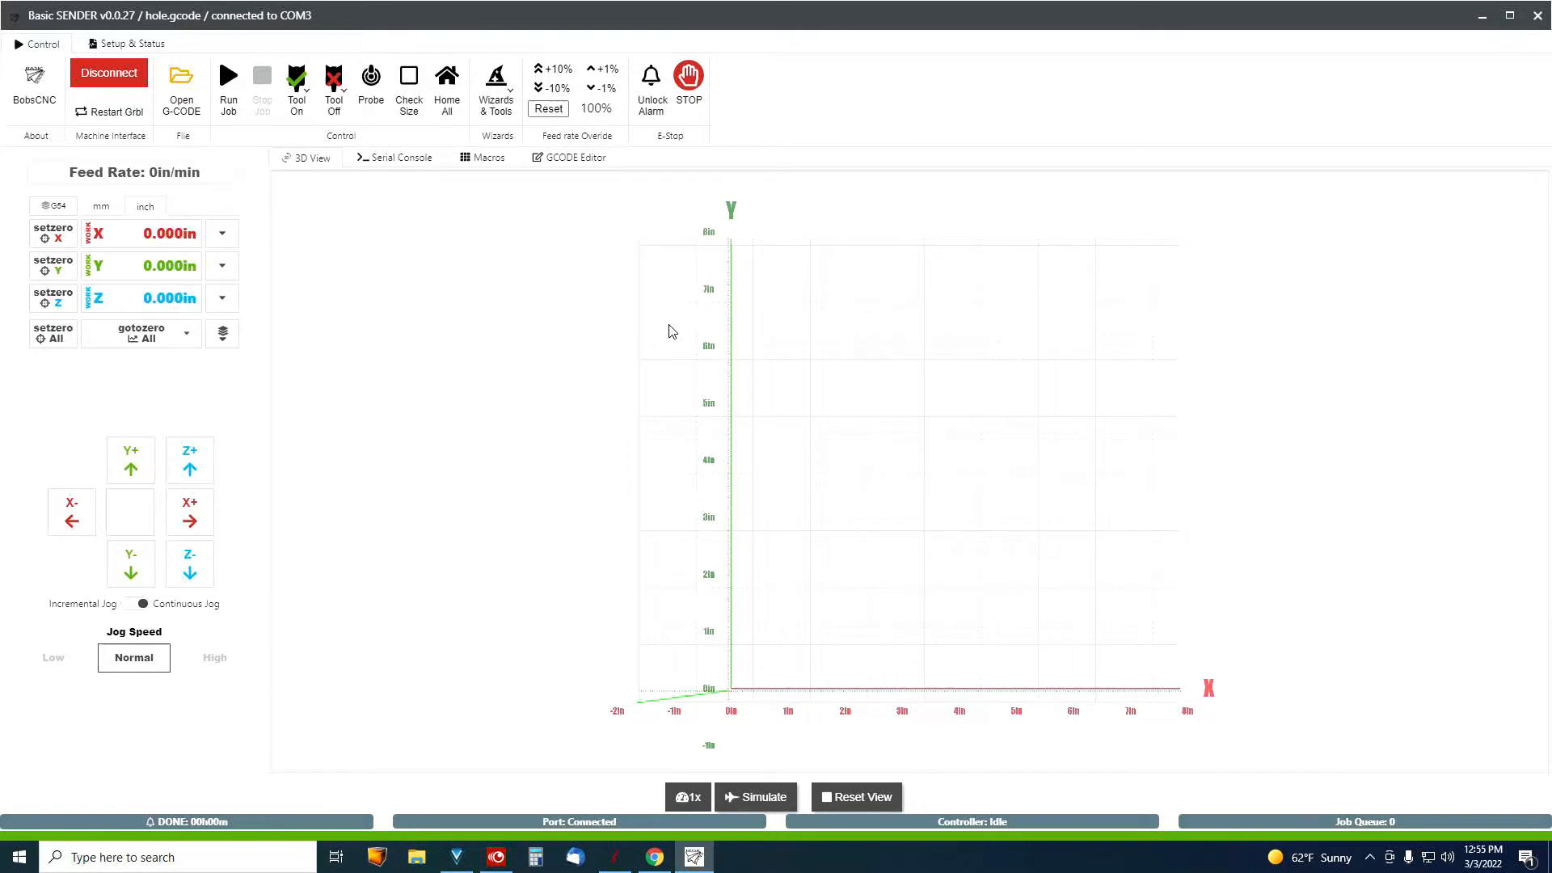
mouse_move(643, 334)
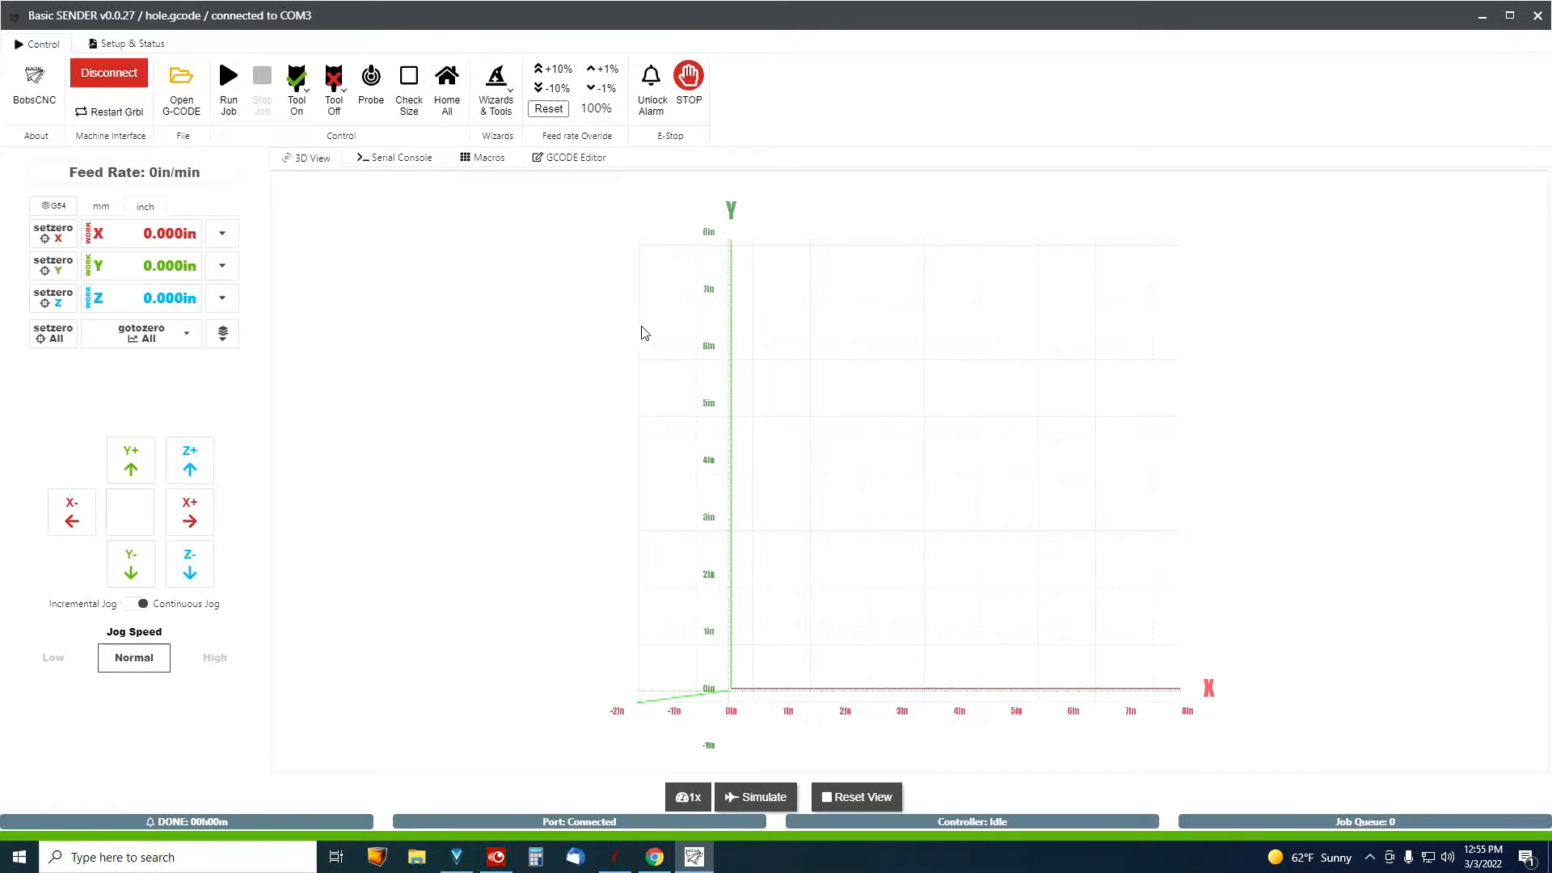
mouse_move(670, 288)
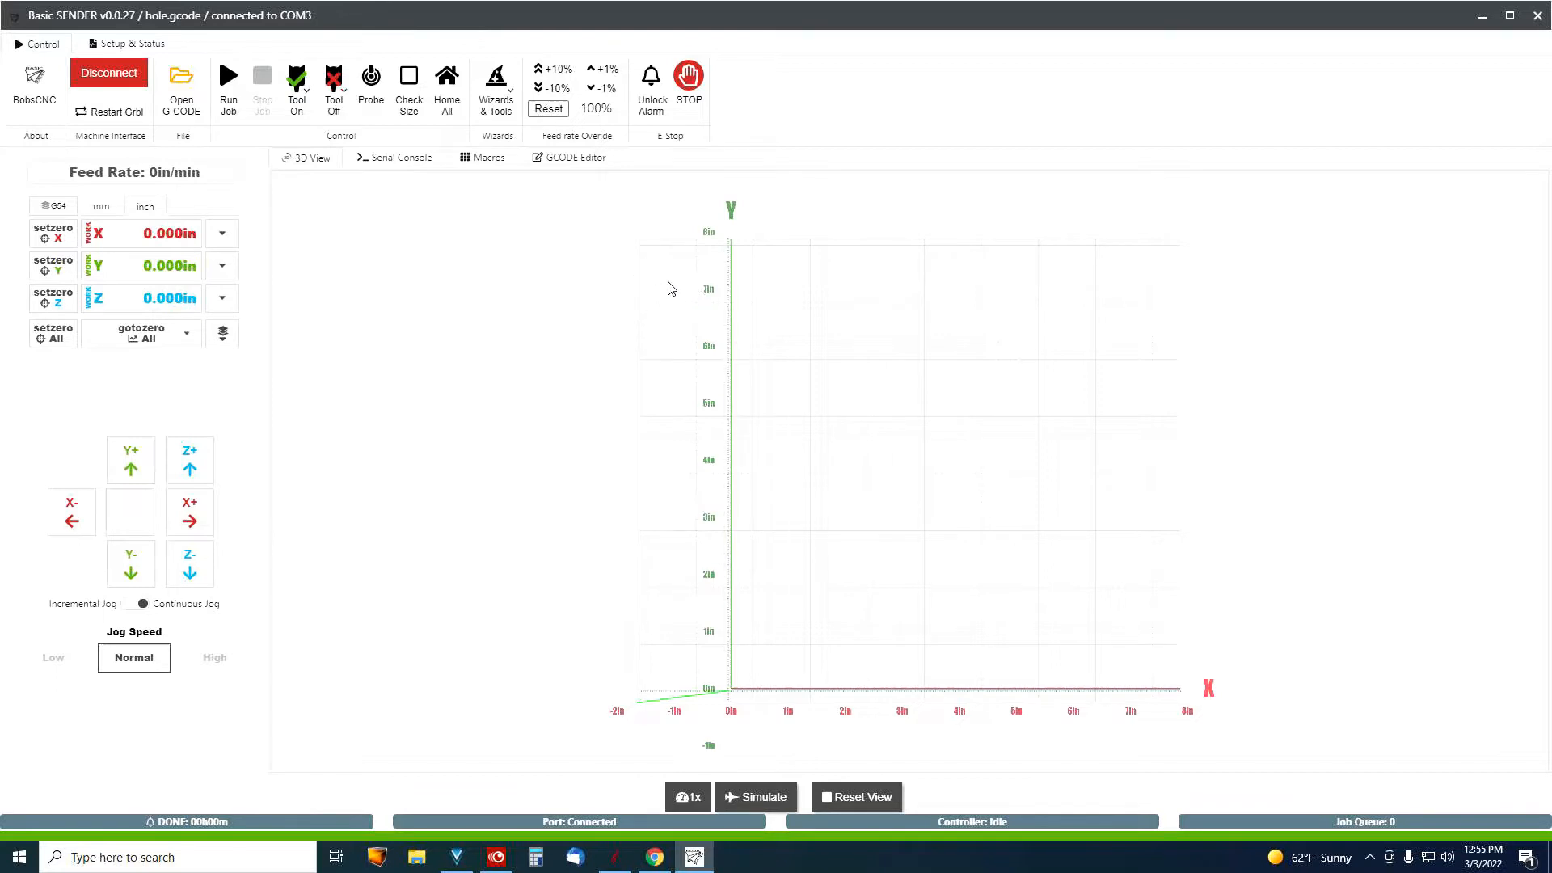
mouse_move(542, 288)
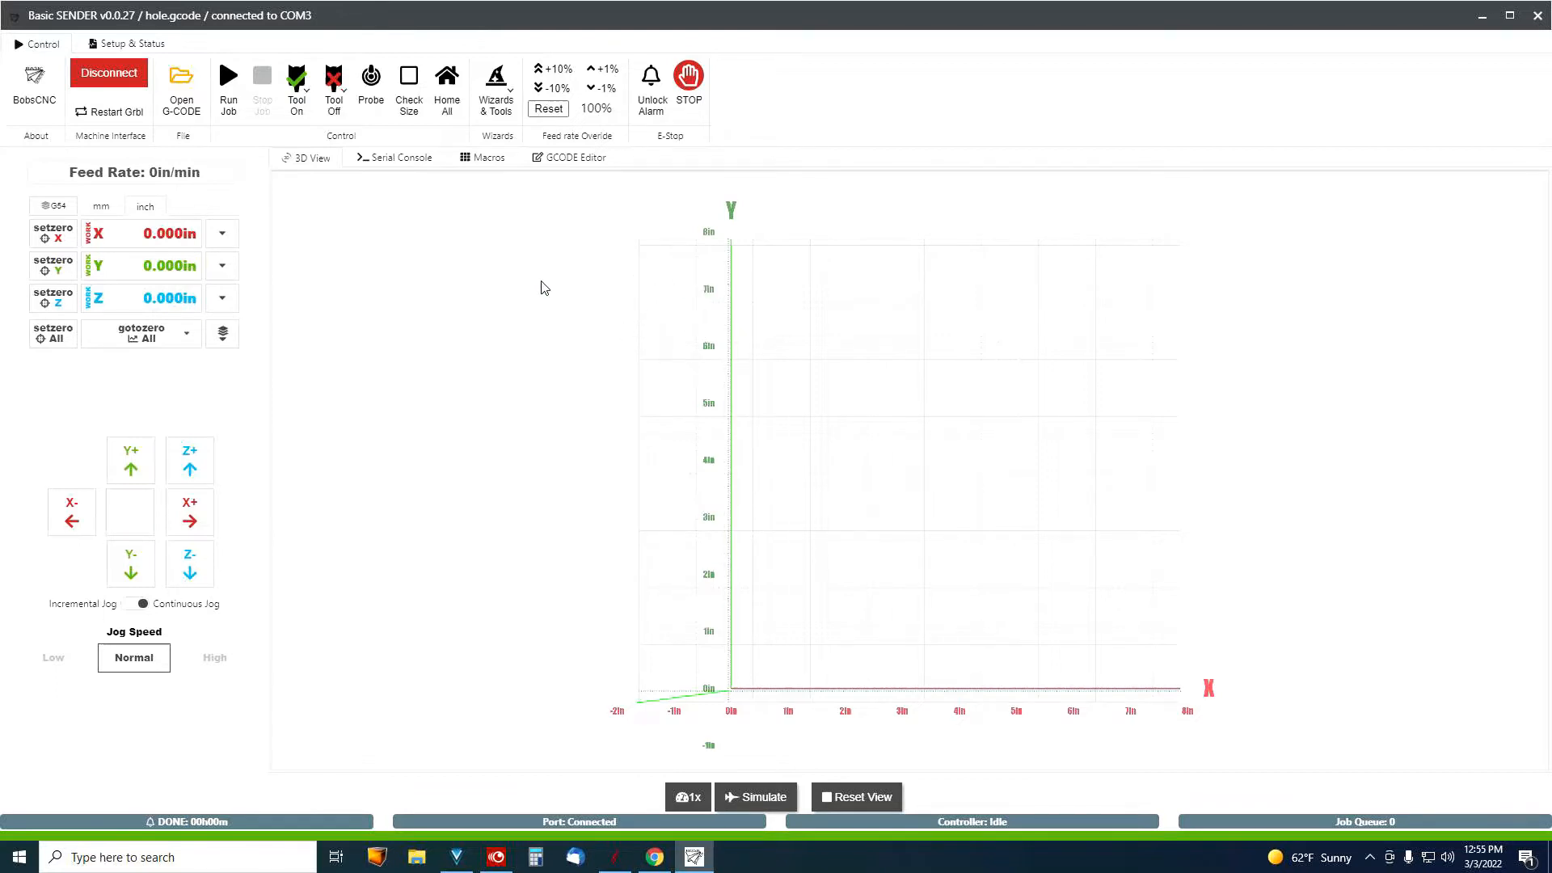
In the Firmware Flashing Tool, select Evolution 4 CNC Router with Arduino Uno COM3 port
click(496, 87)
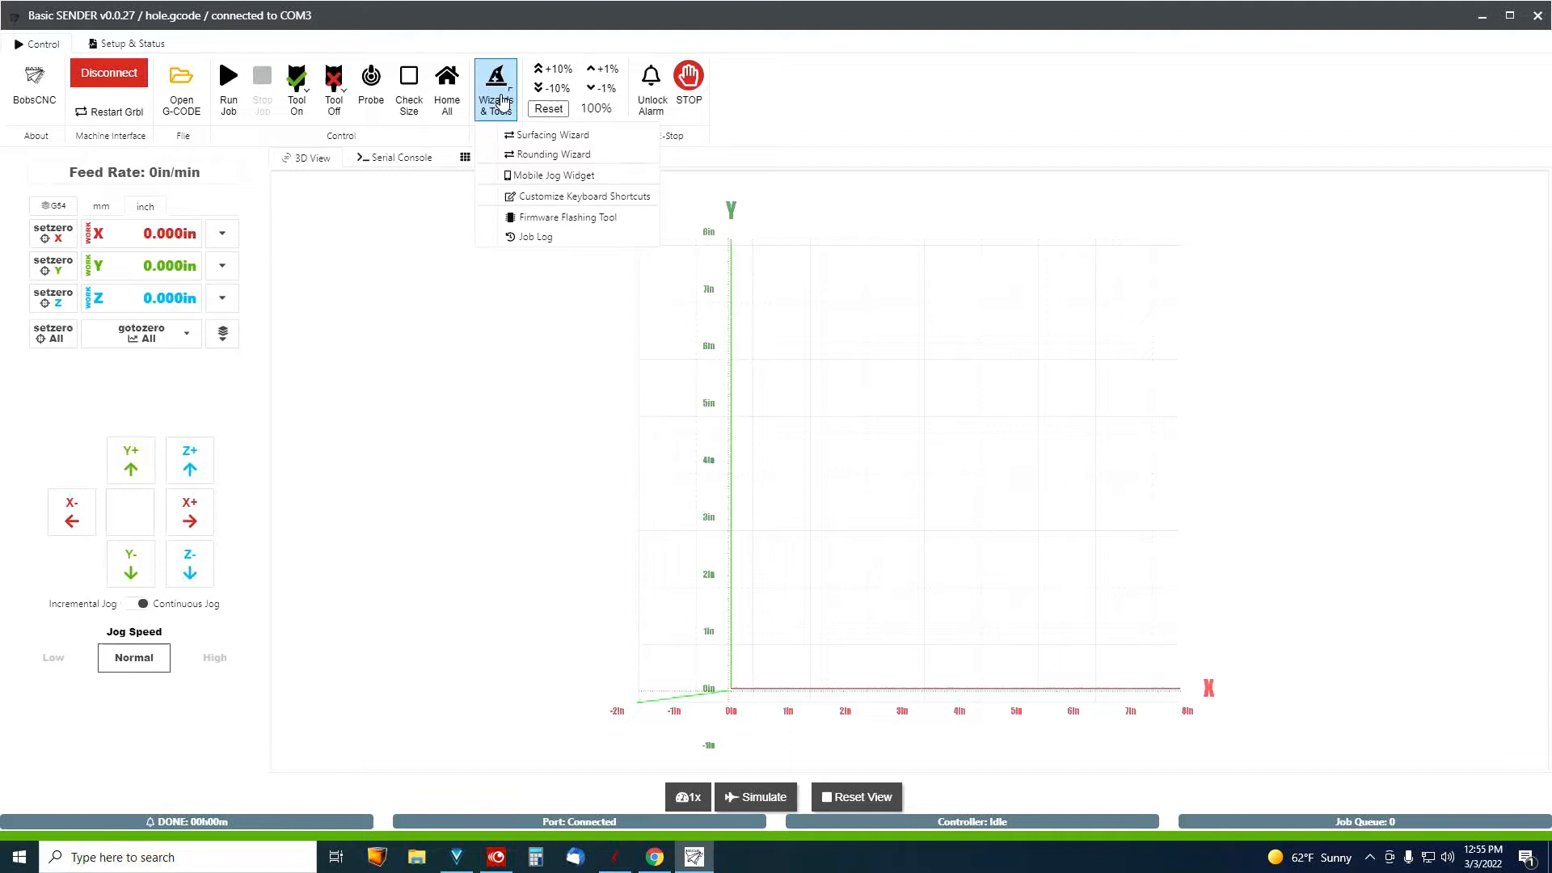
mouse_move(547, 217)
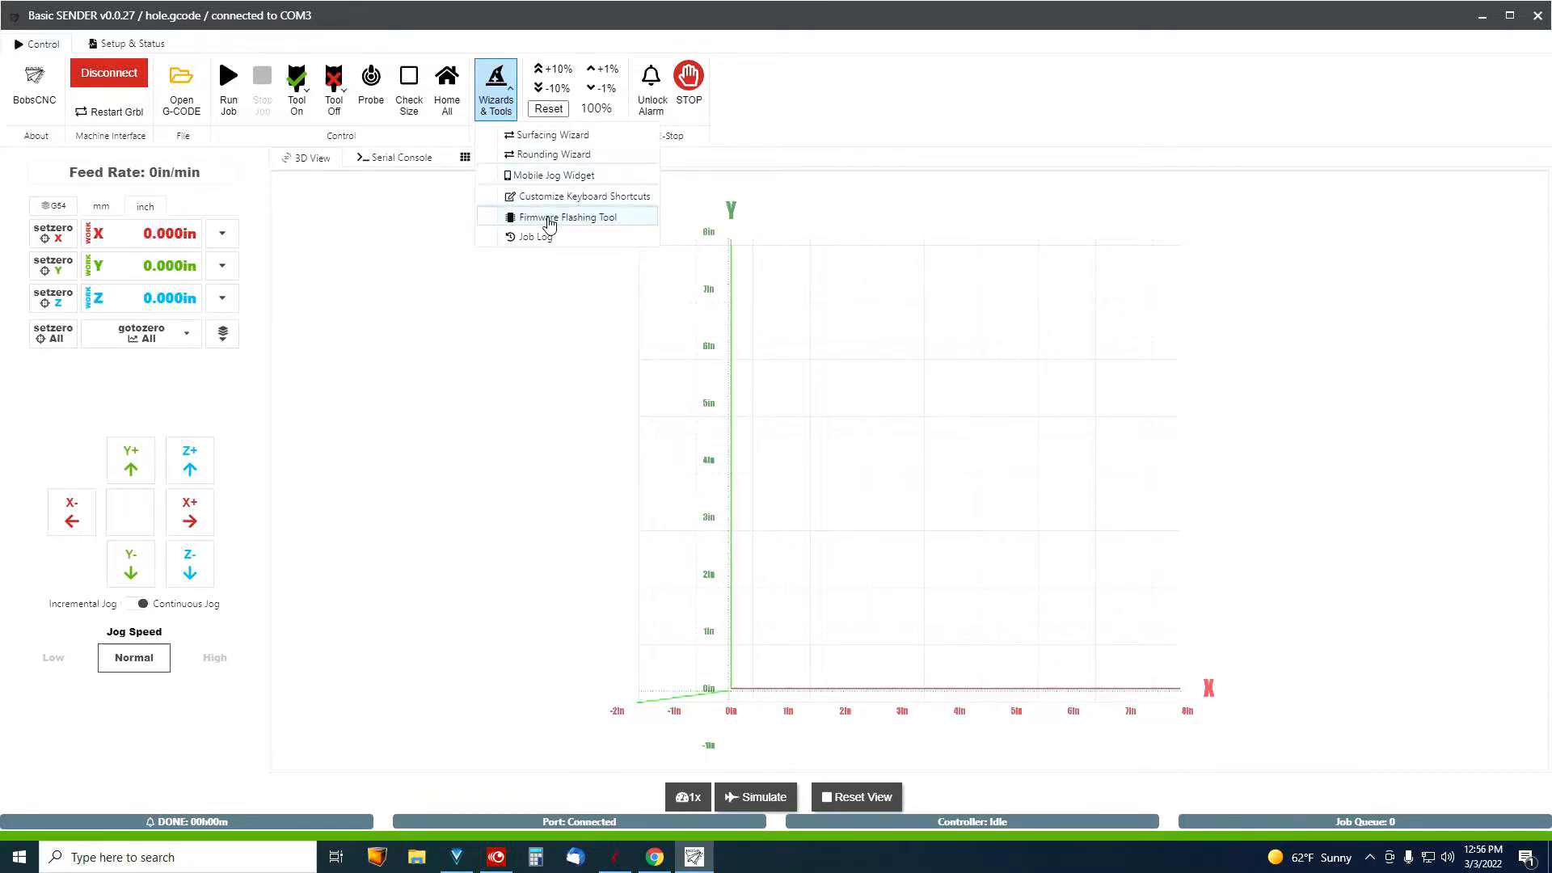
click(567, 217)
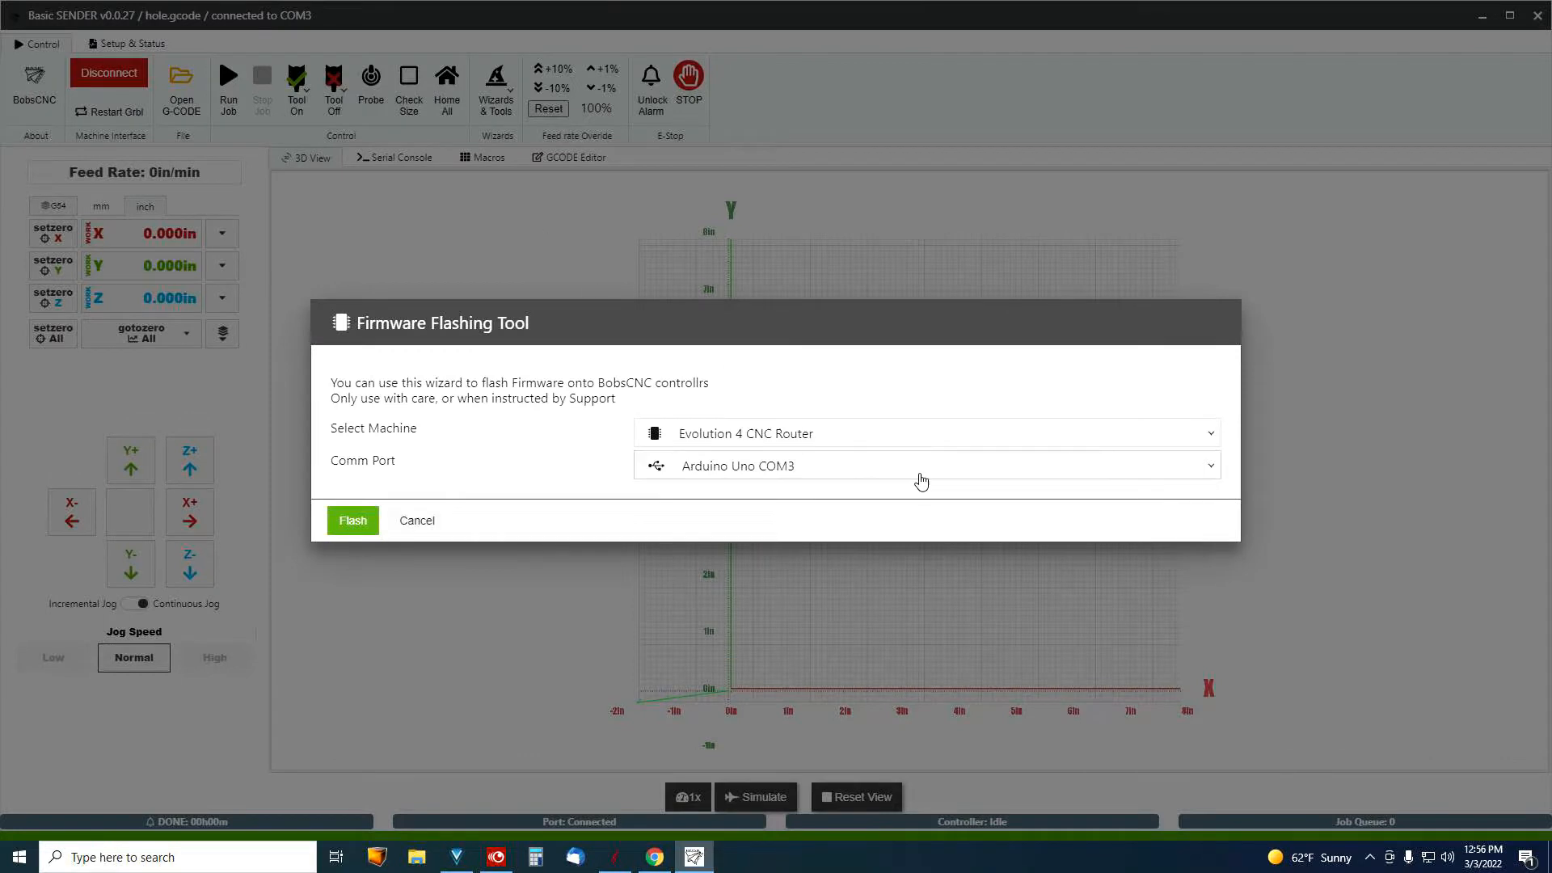
click(926, 432)
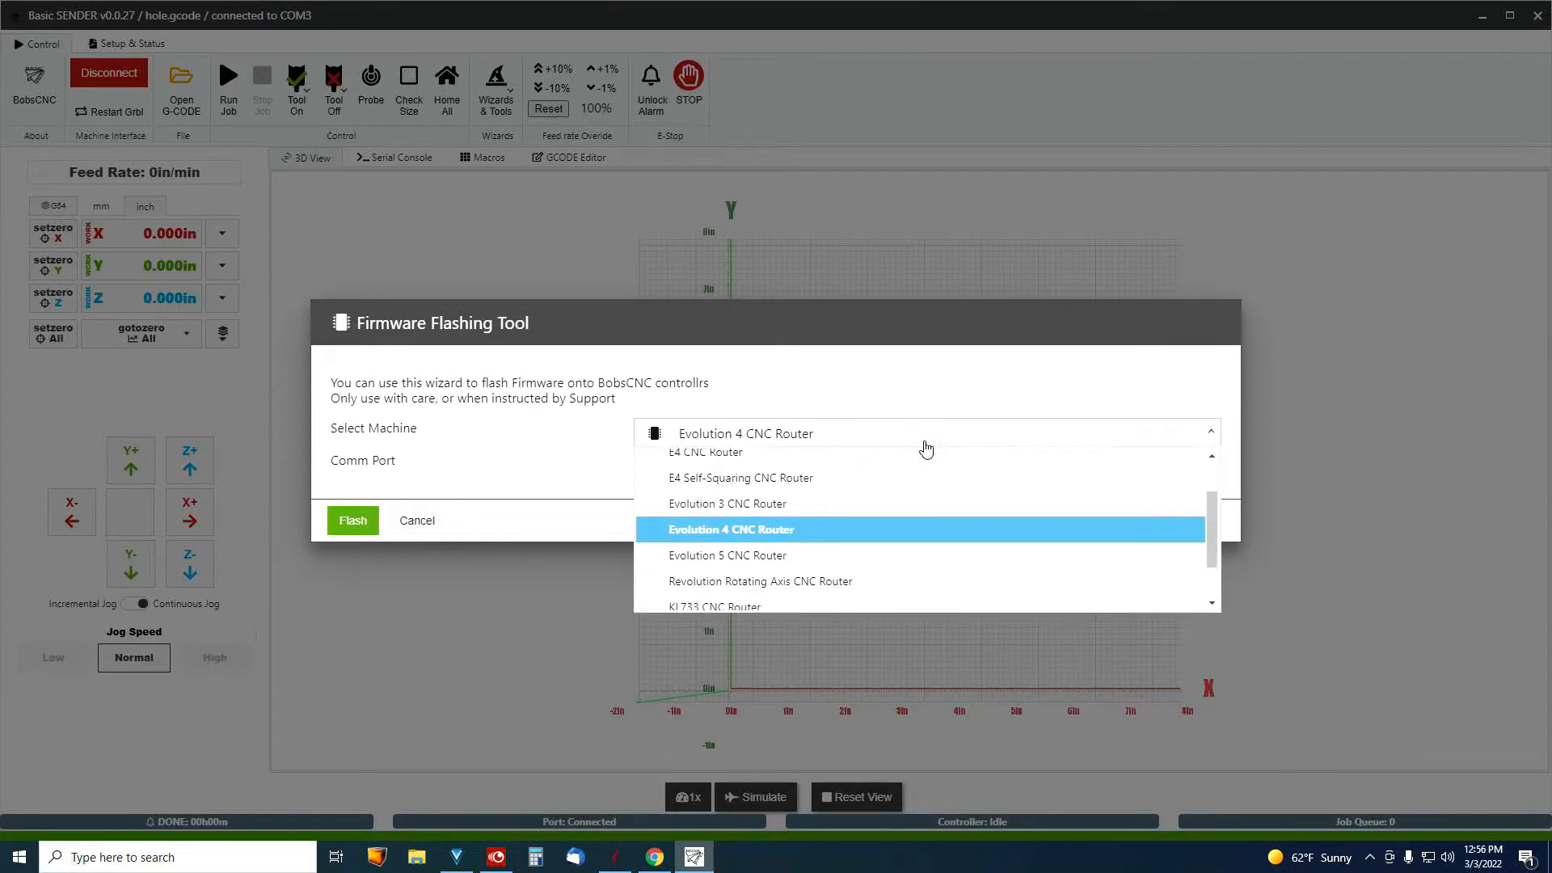
mouse_move(824, 537)
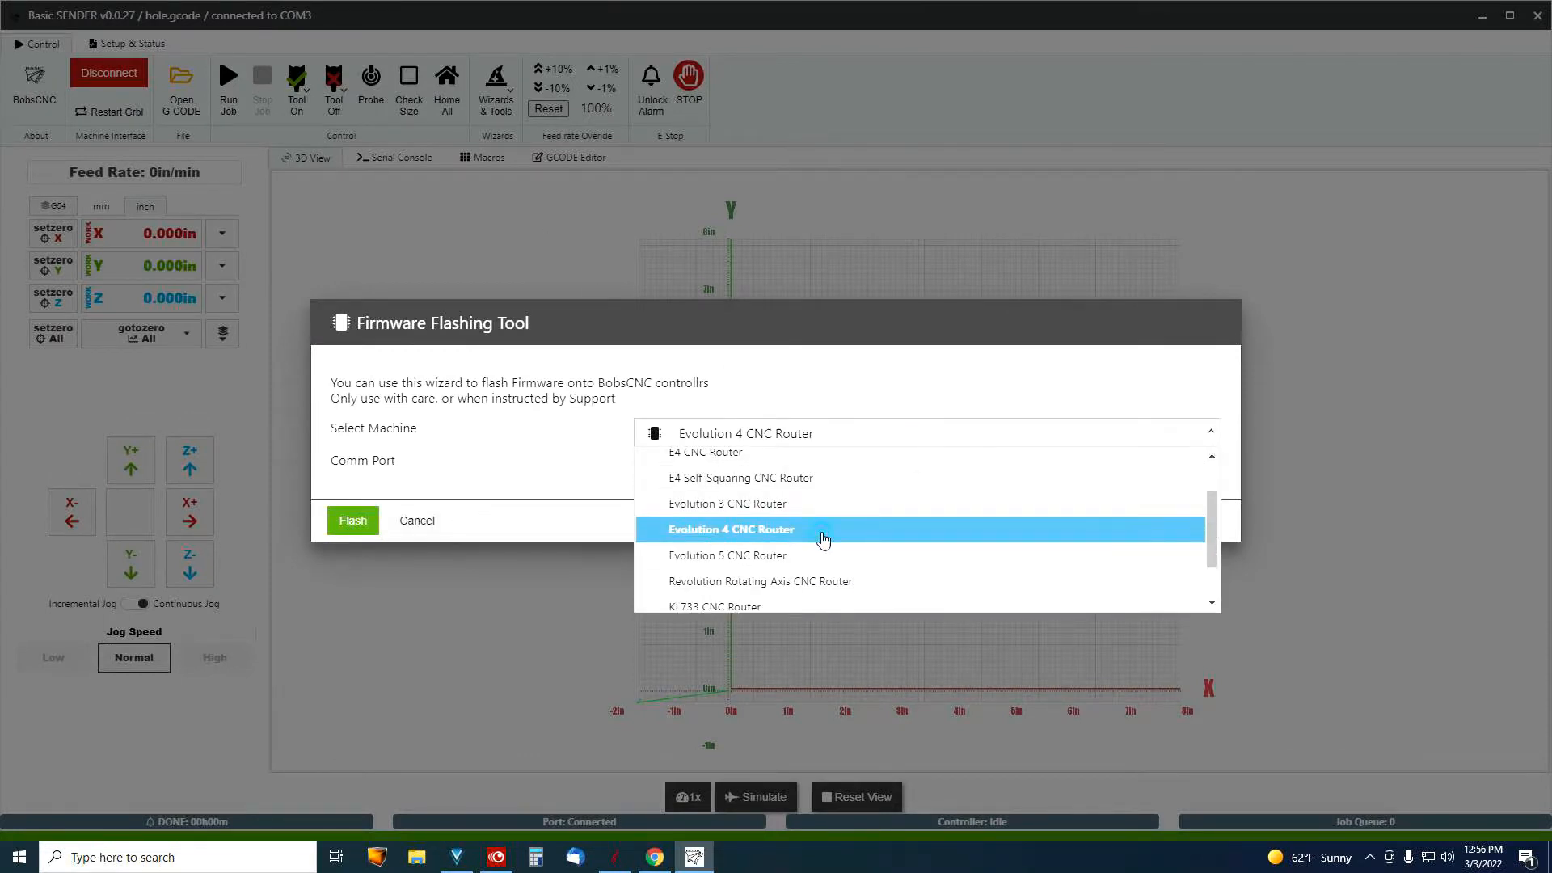
click(731, 529)
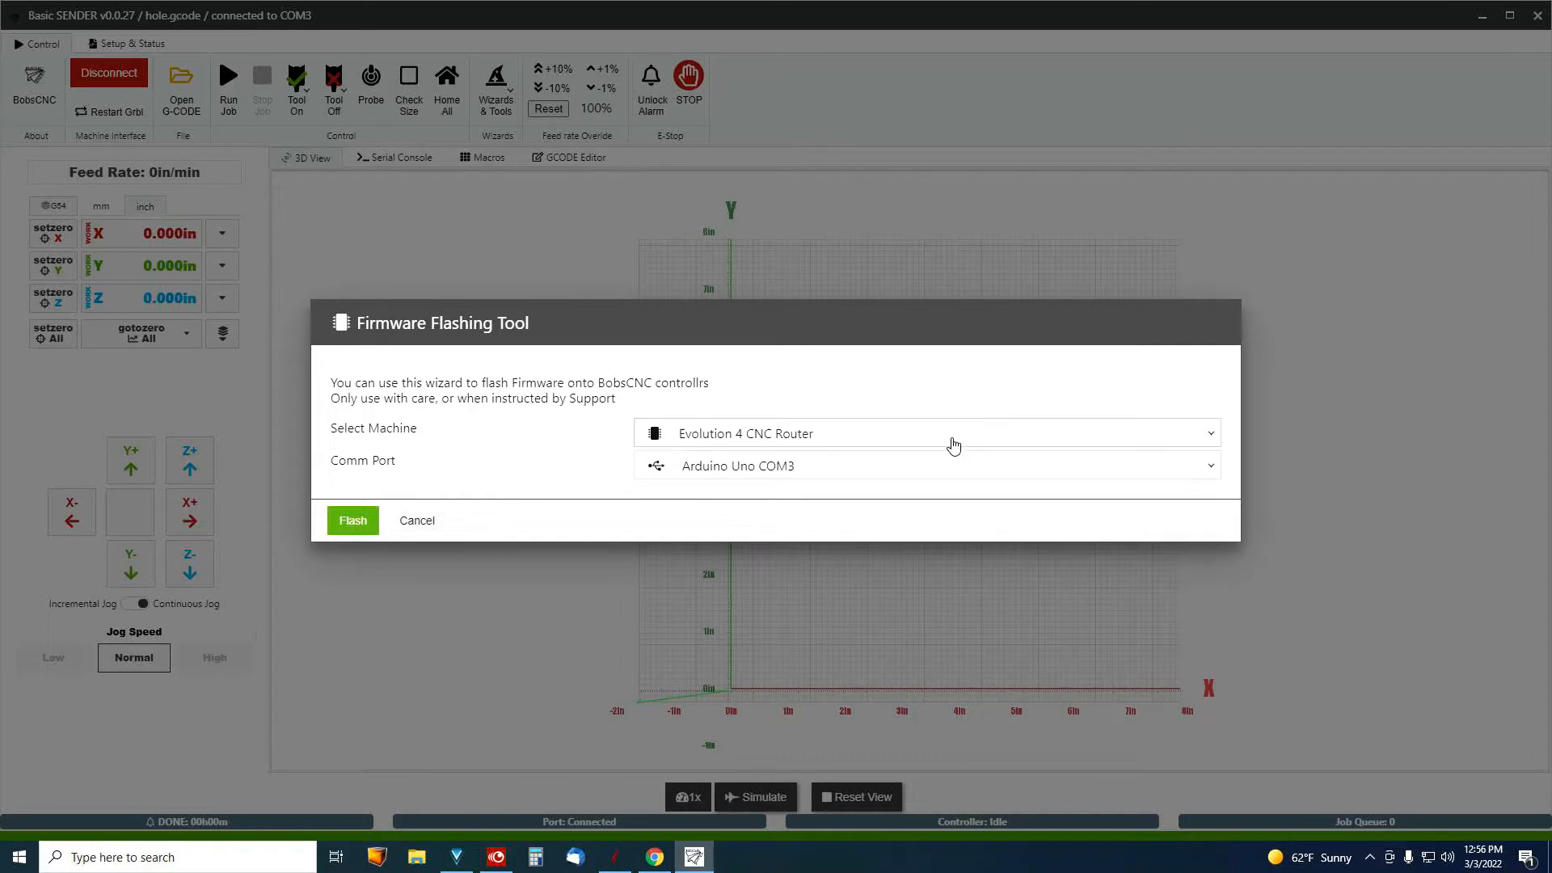
click(925, 433)
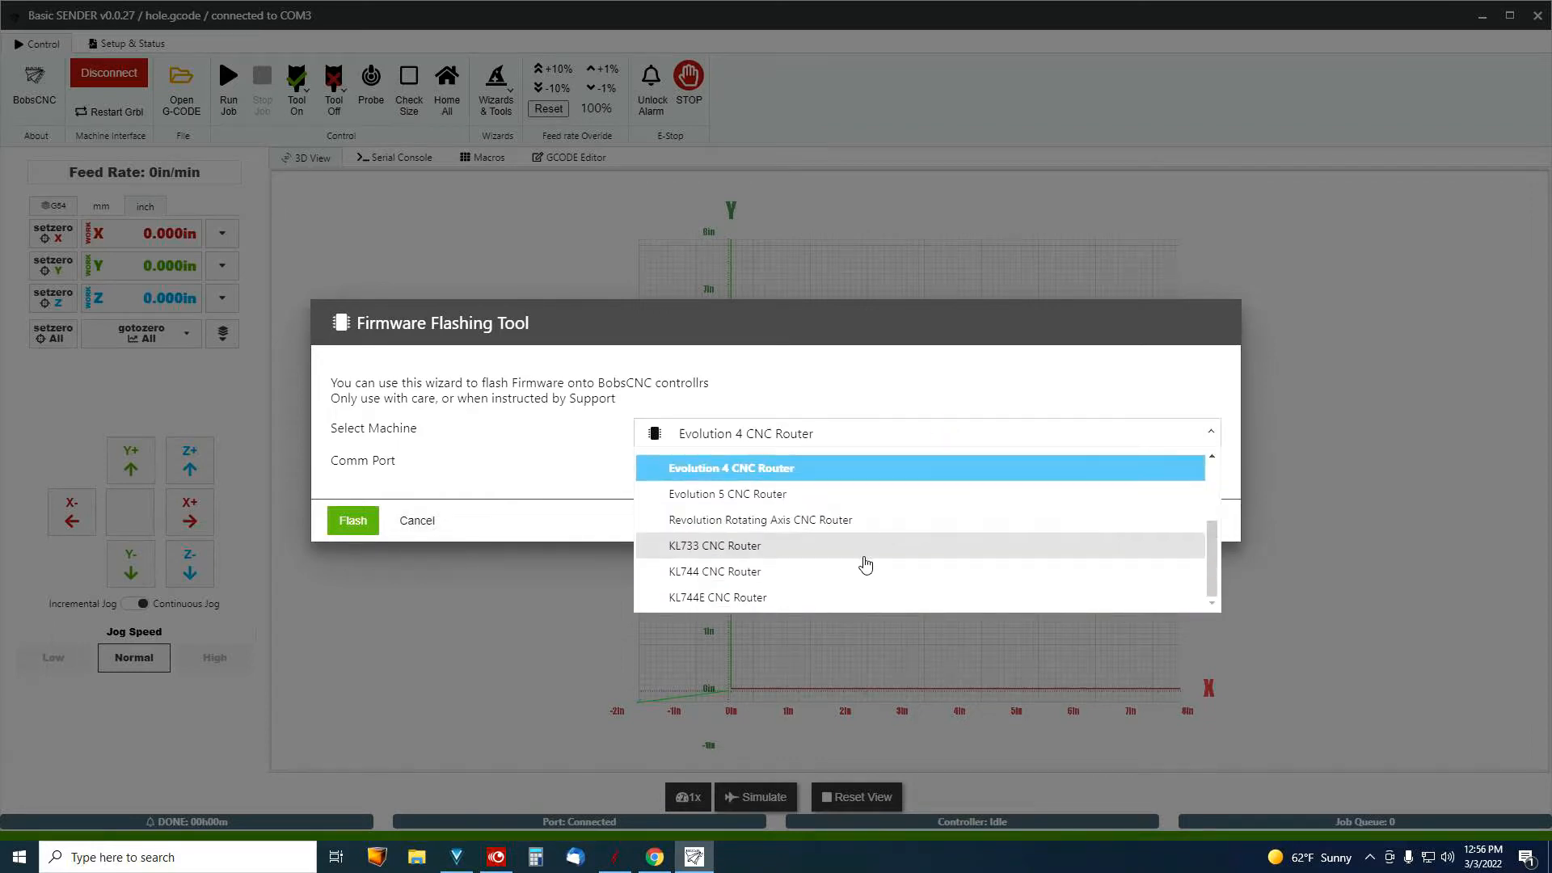
mouse_move(871, 539)
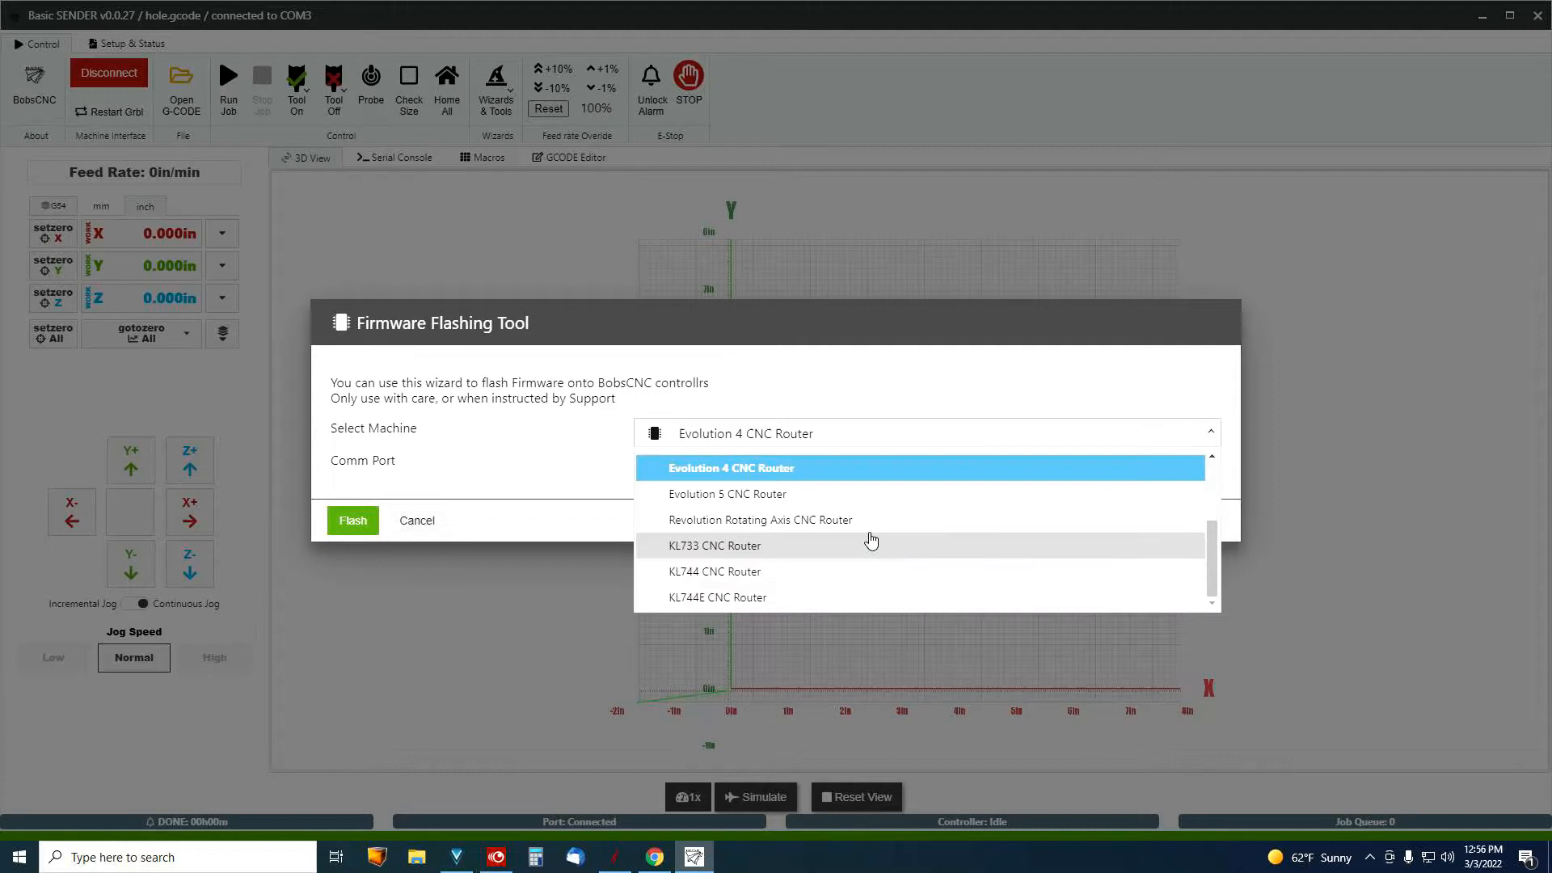
mouse_move(878, 525)
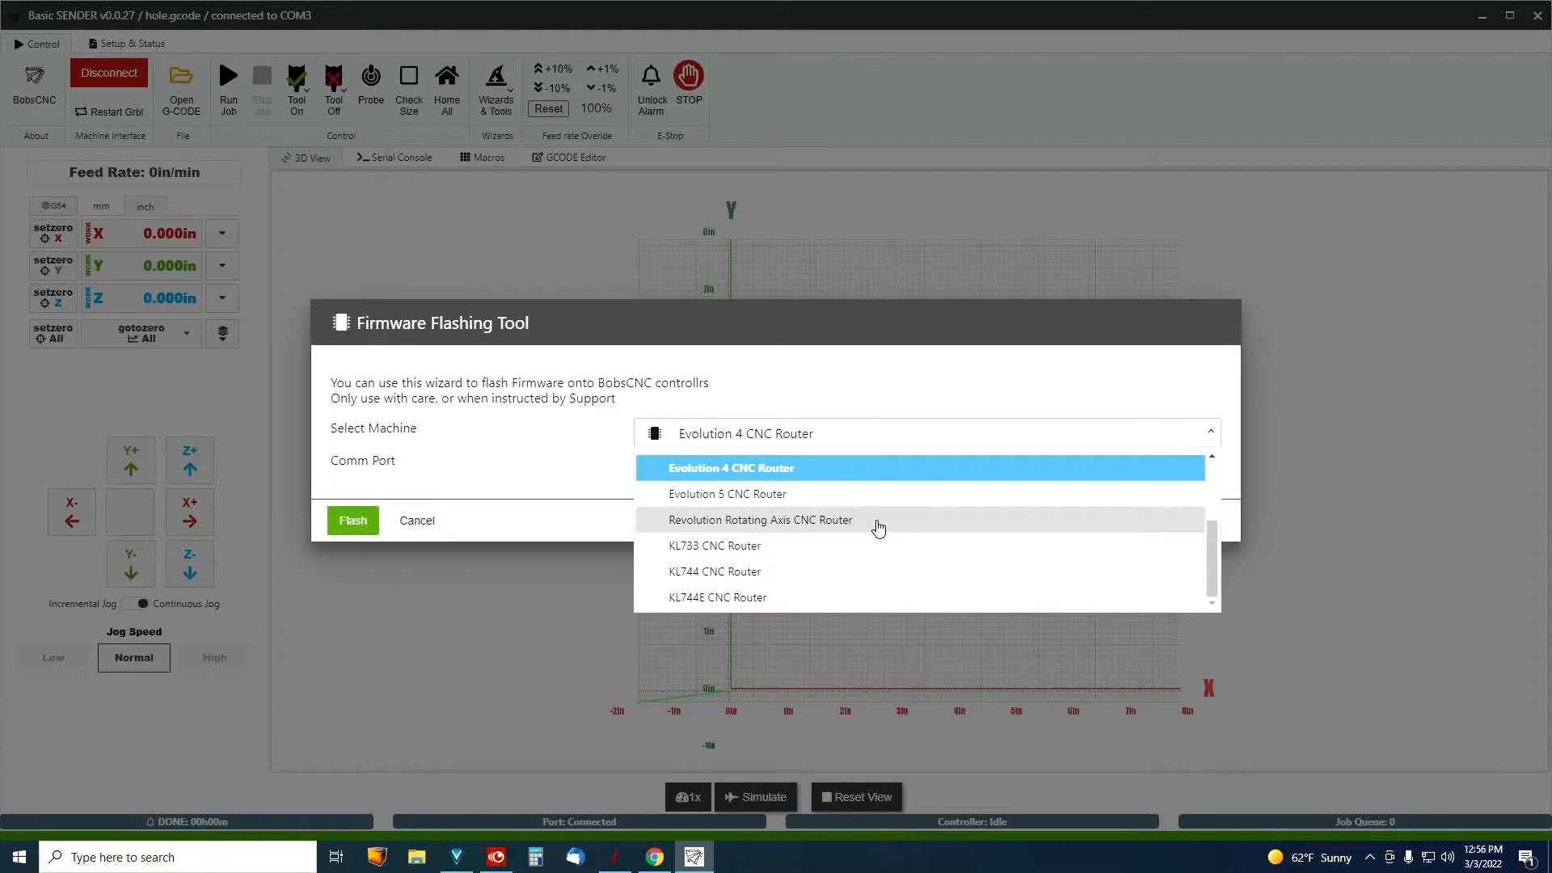
scroll(up, 3)
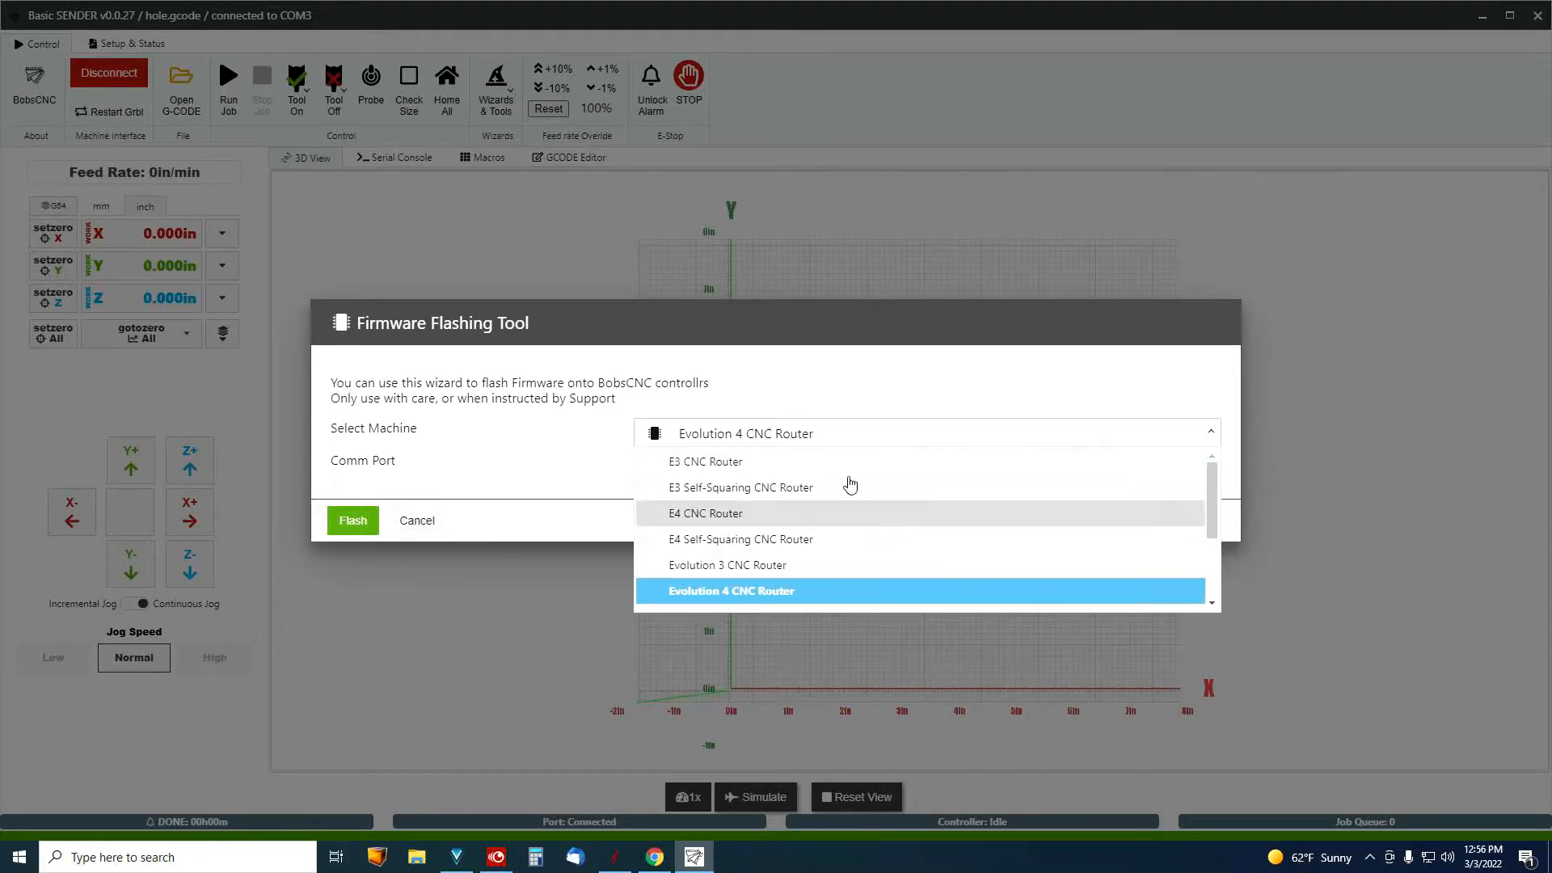
mouse_move(847, 462)
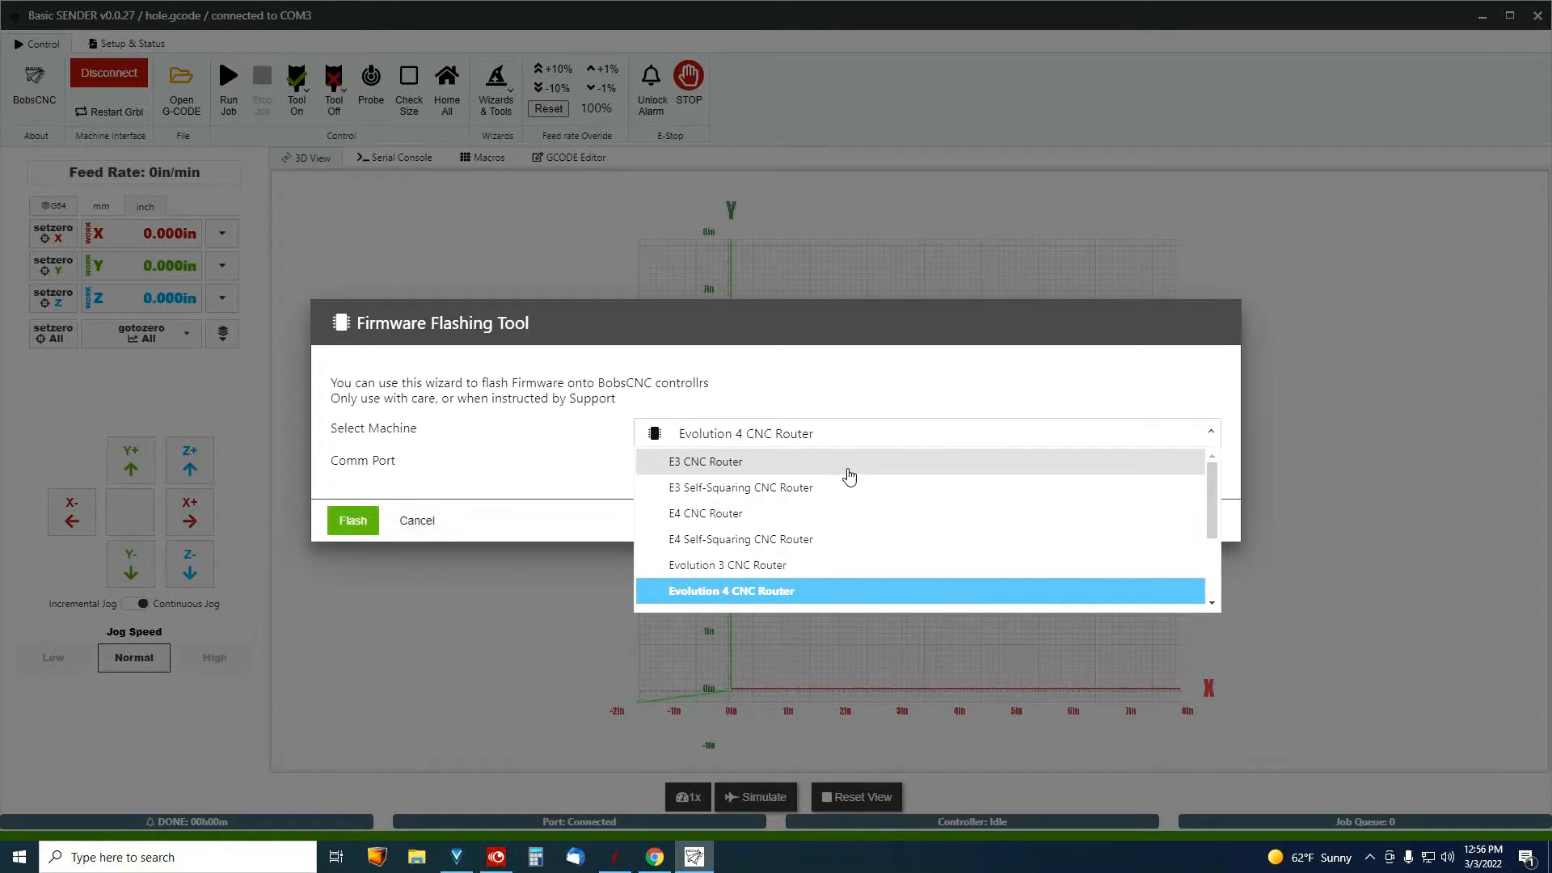
mouse_move(854, 487)
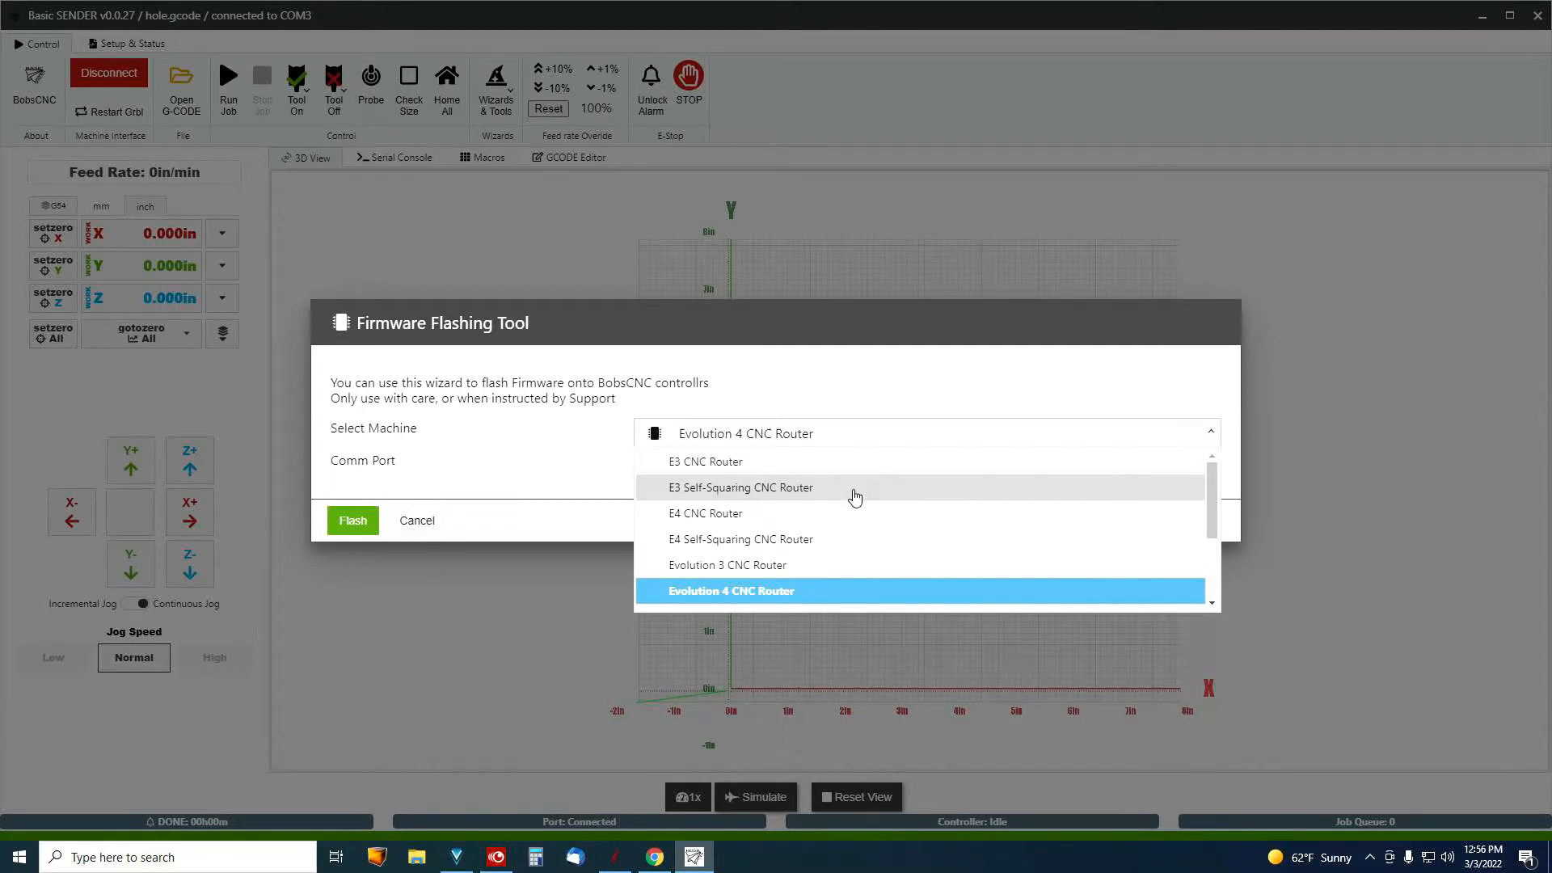
mouse_move(855, 522)
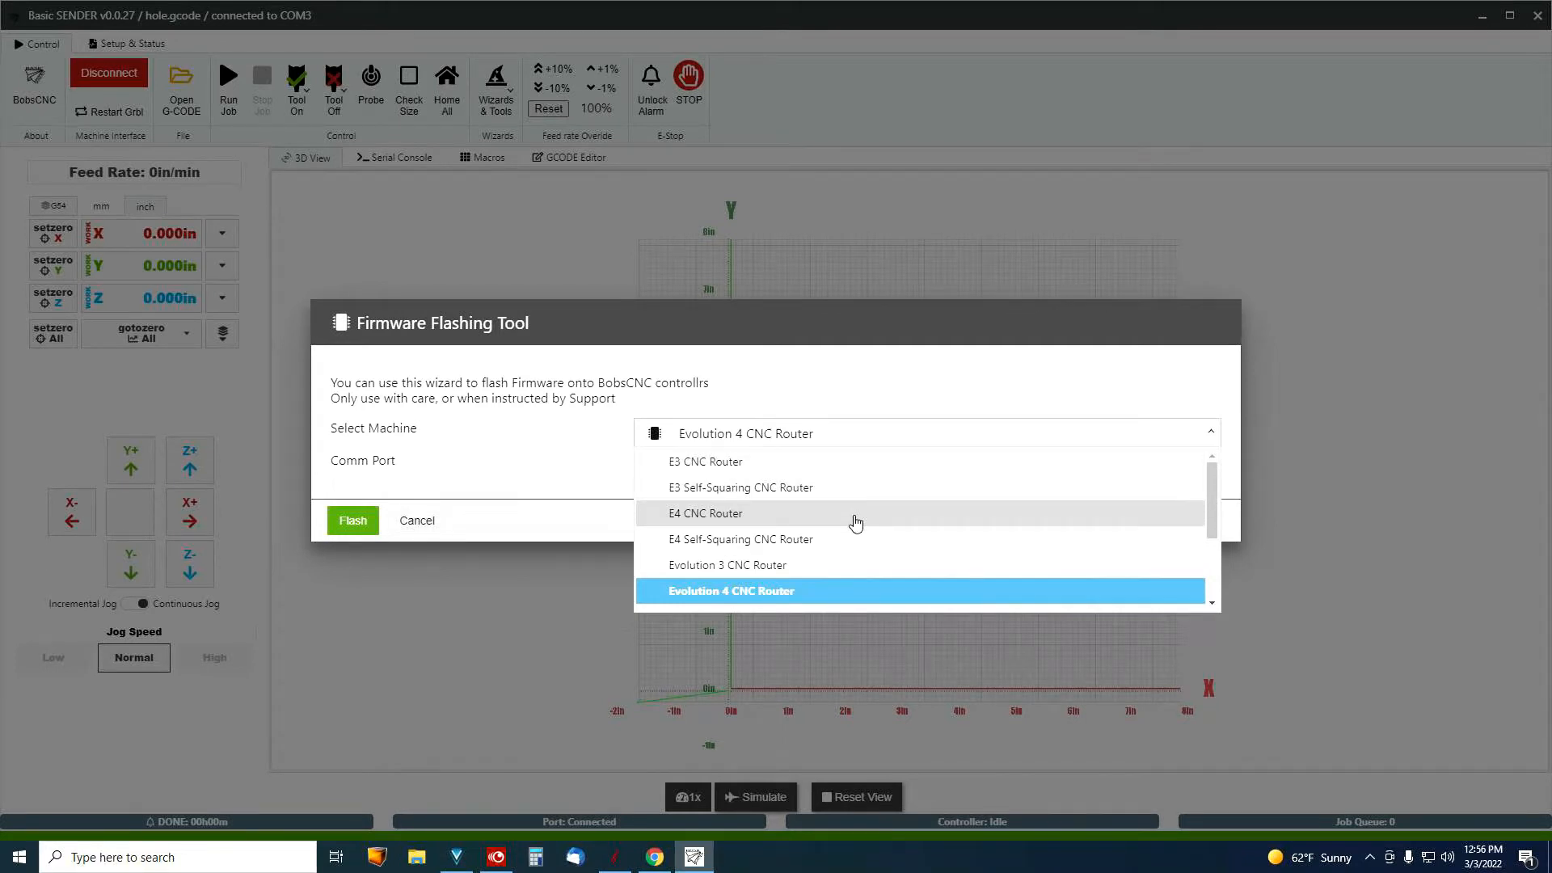
scroll(down, 3)
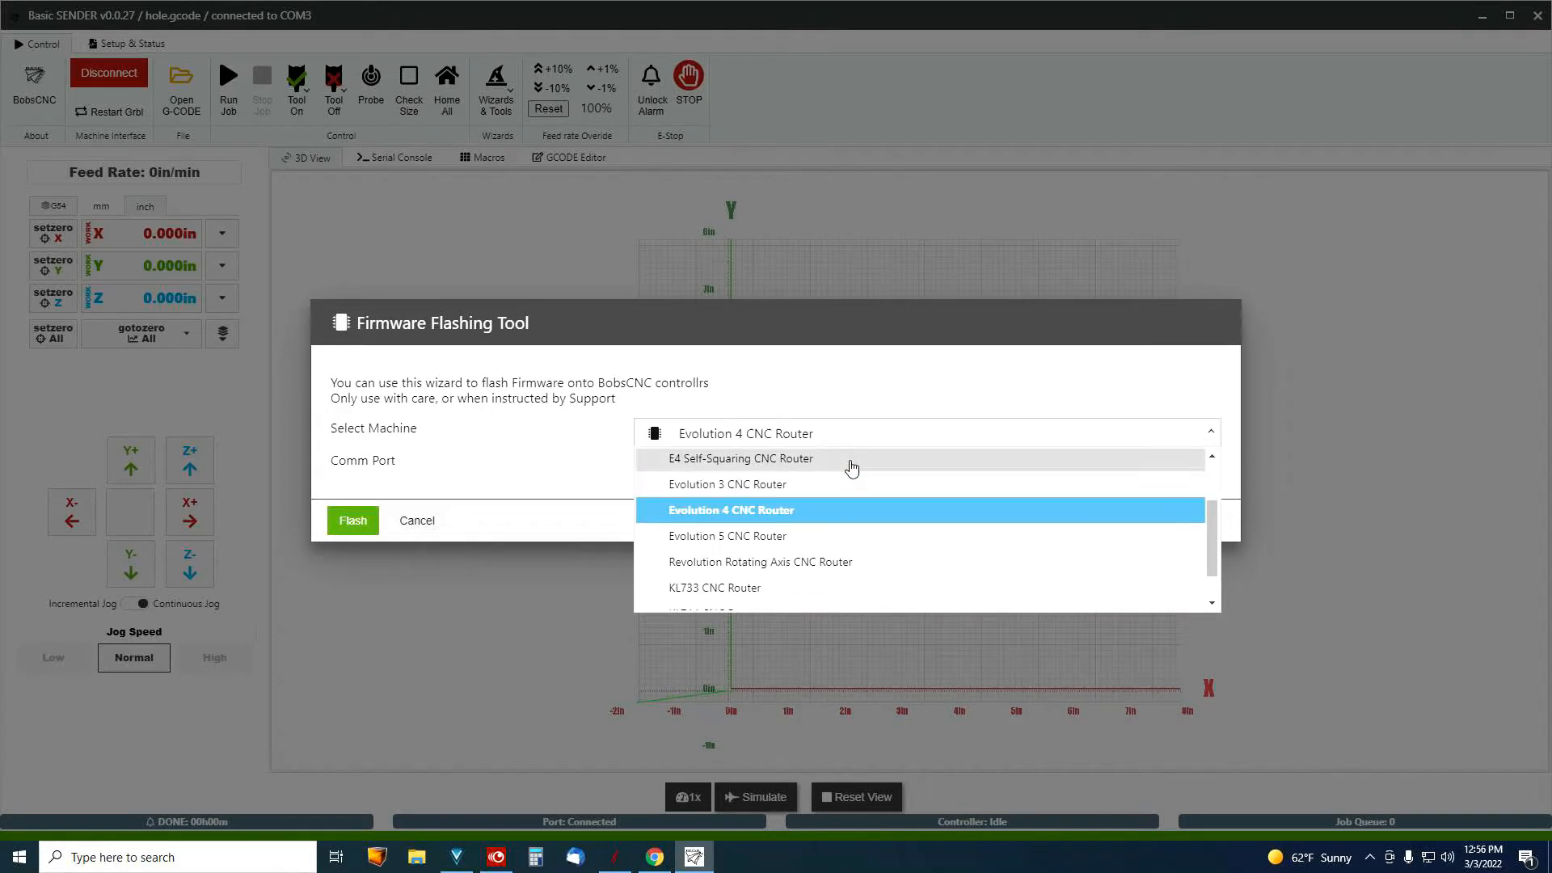
mouse_move(810, 512)
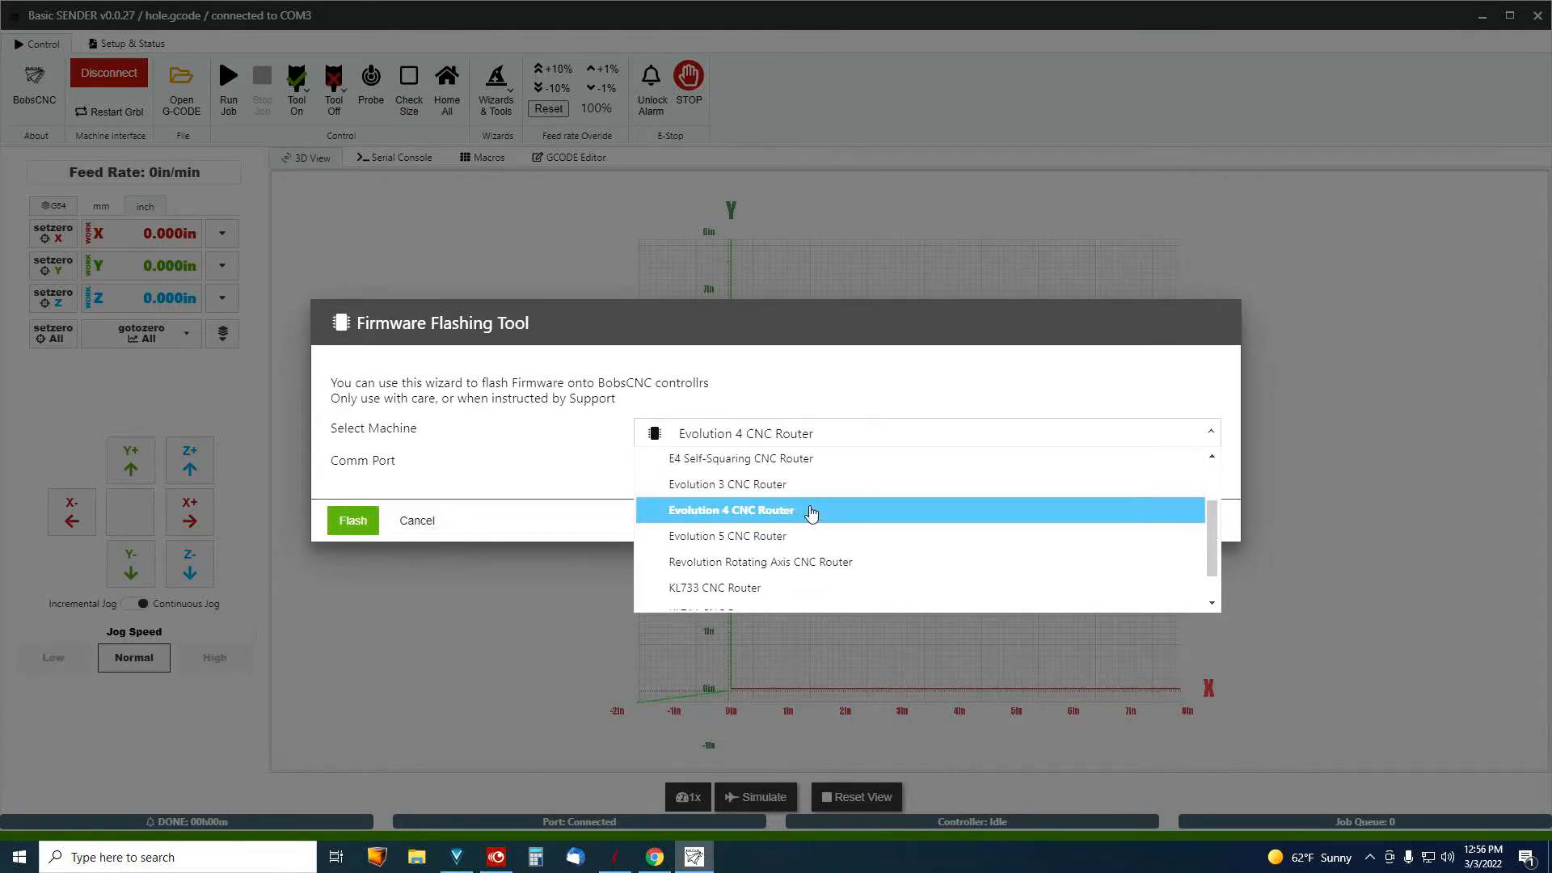
click(731, 510)
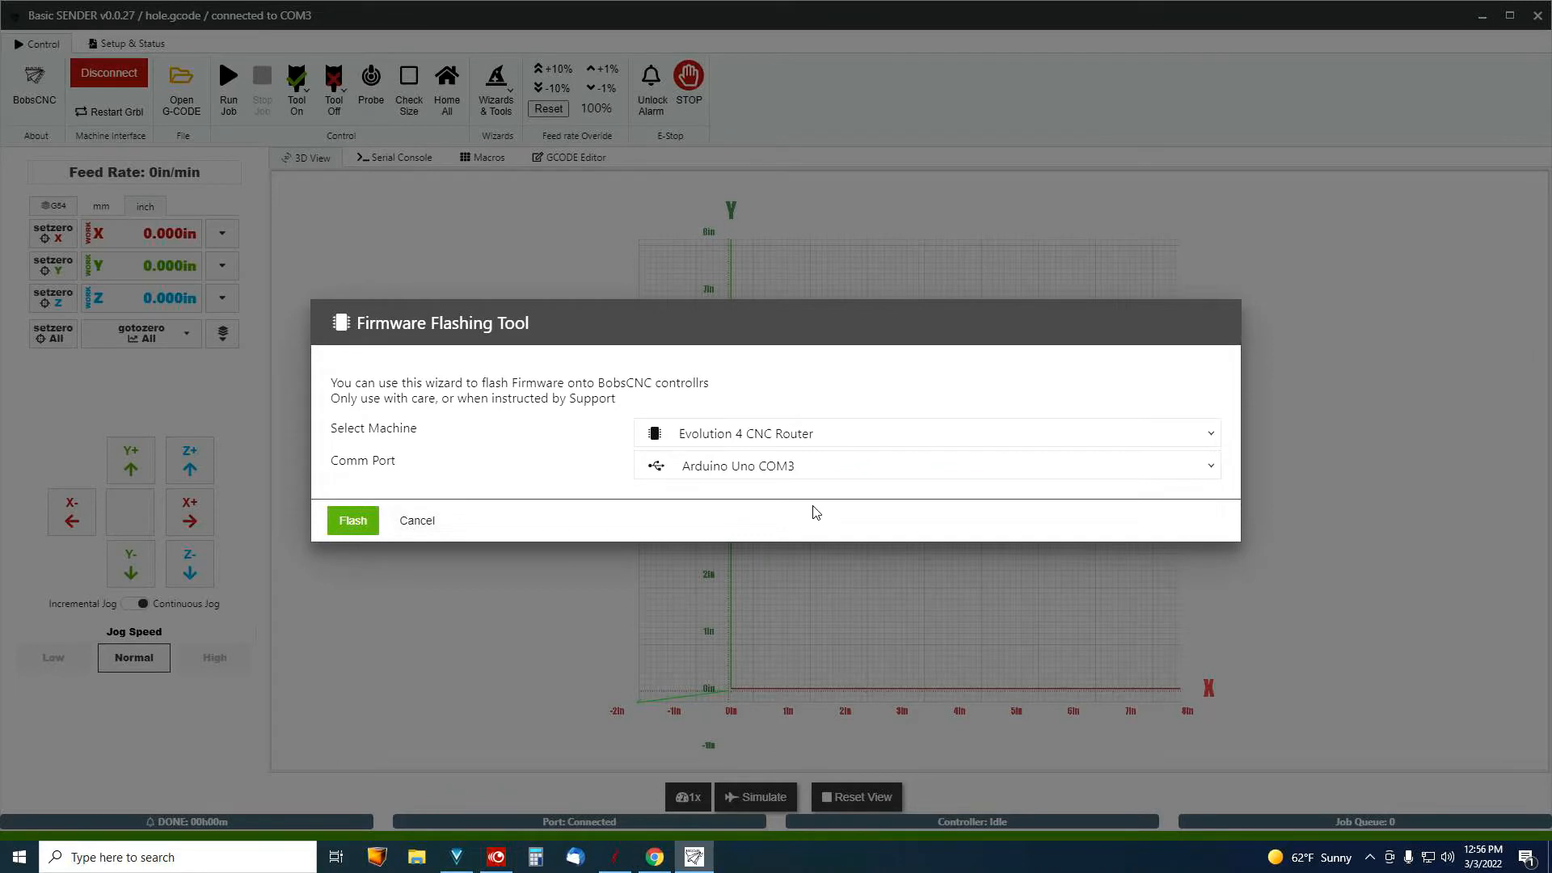
mouse_move(811, 510)
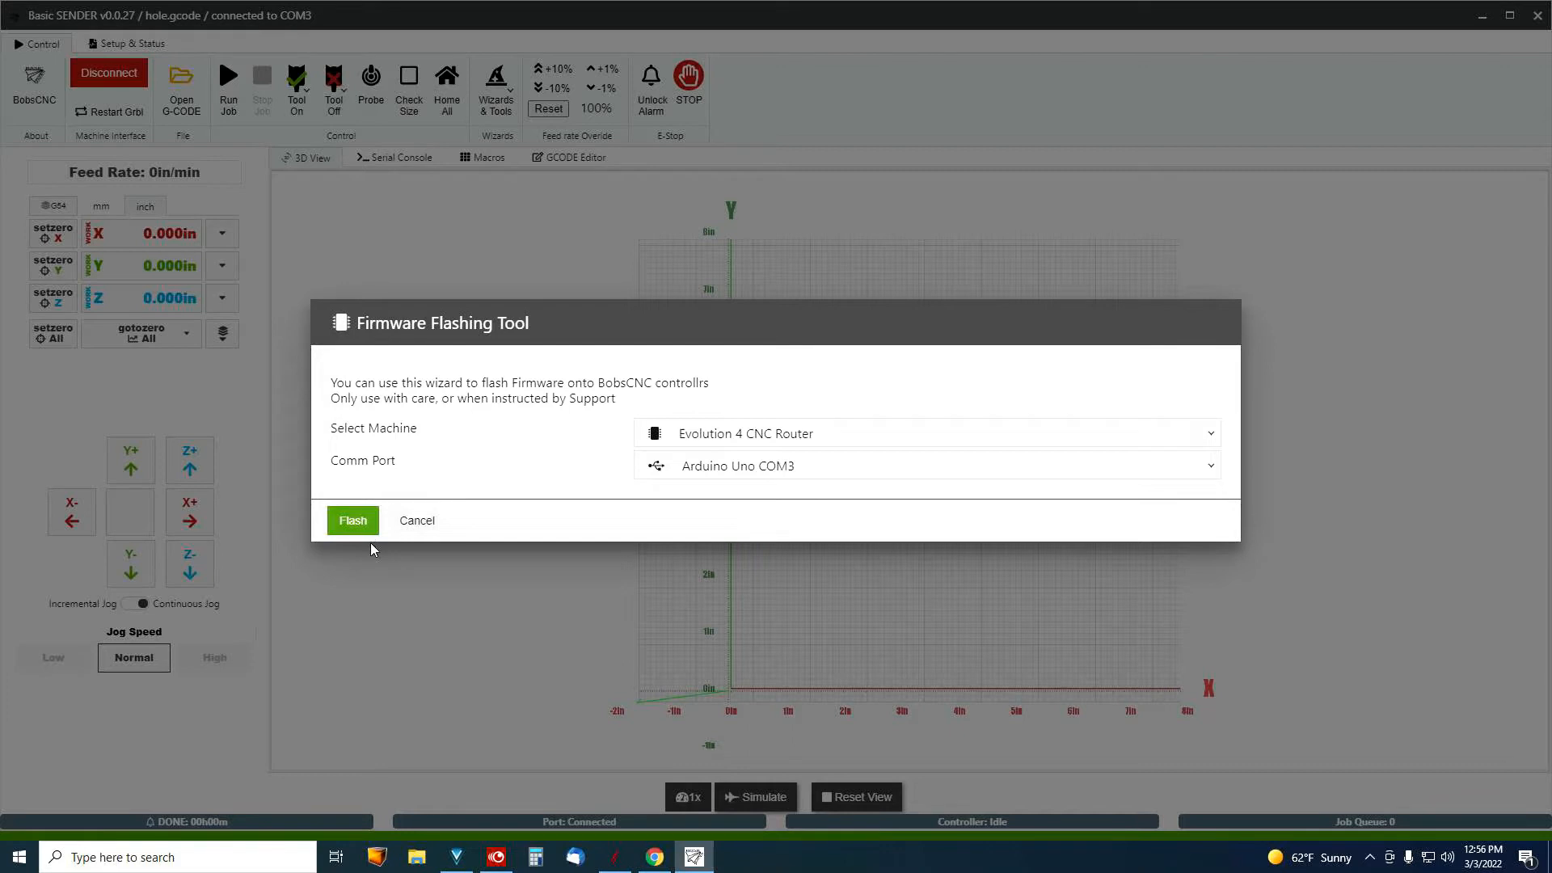
mouse_move(493, 535)
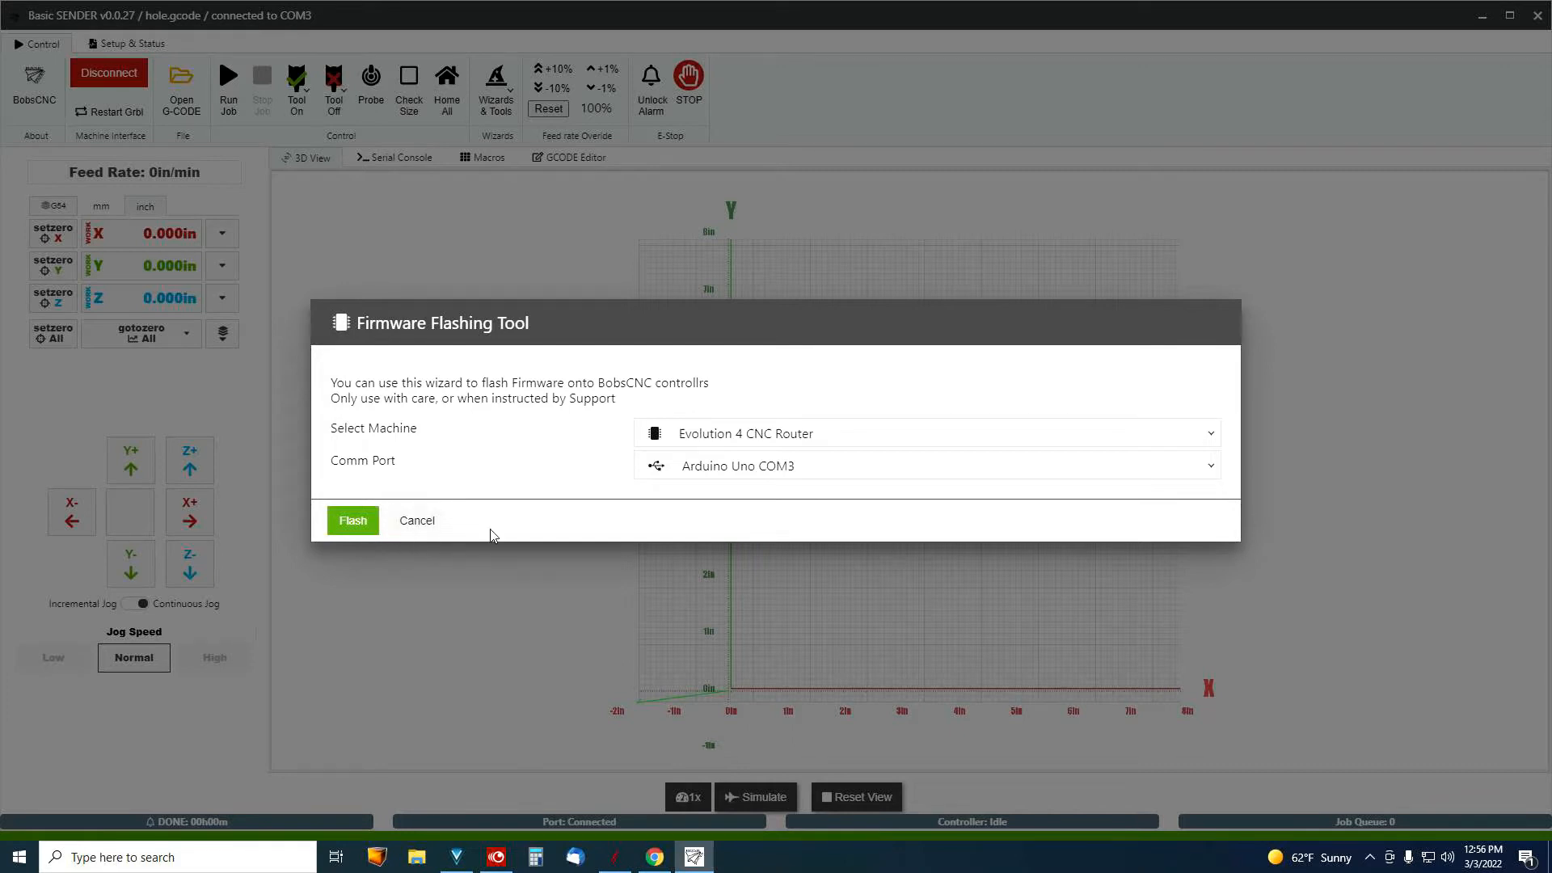
mouse_move(499, 534)
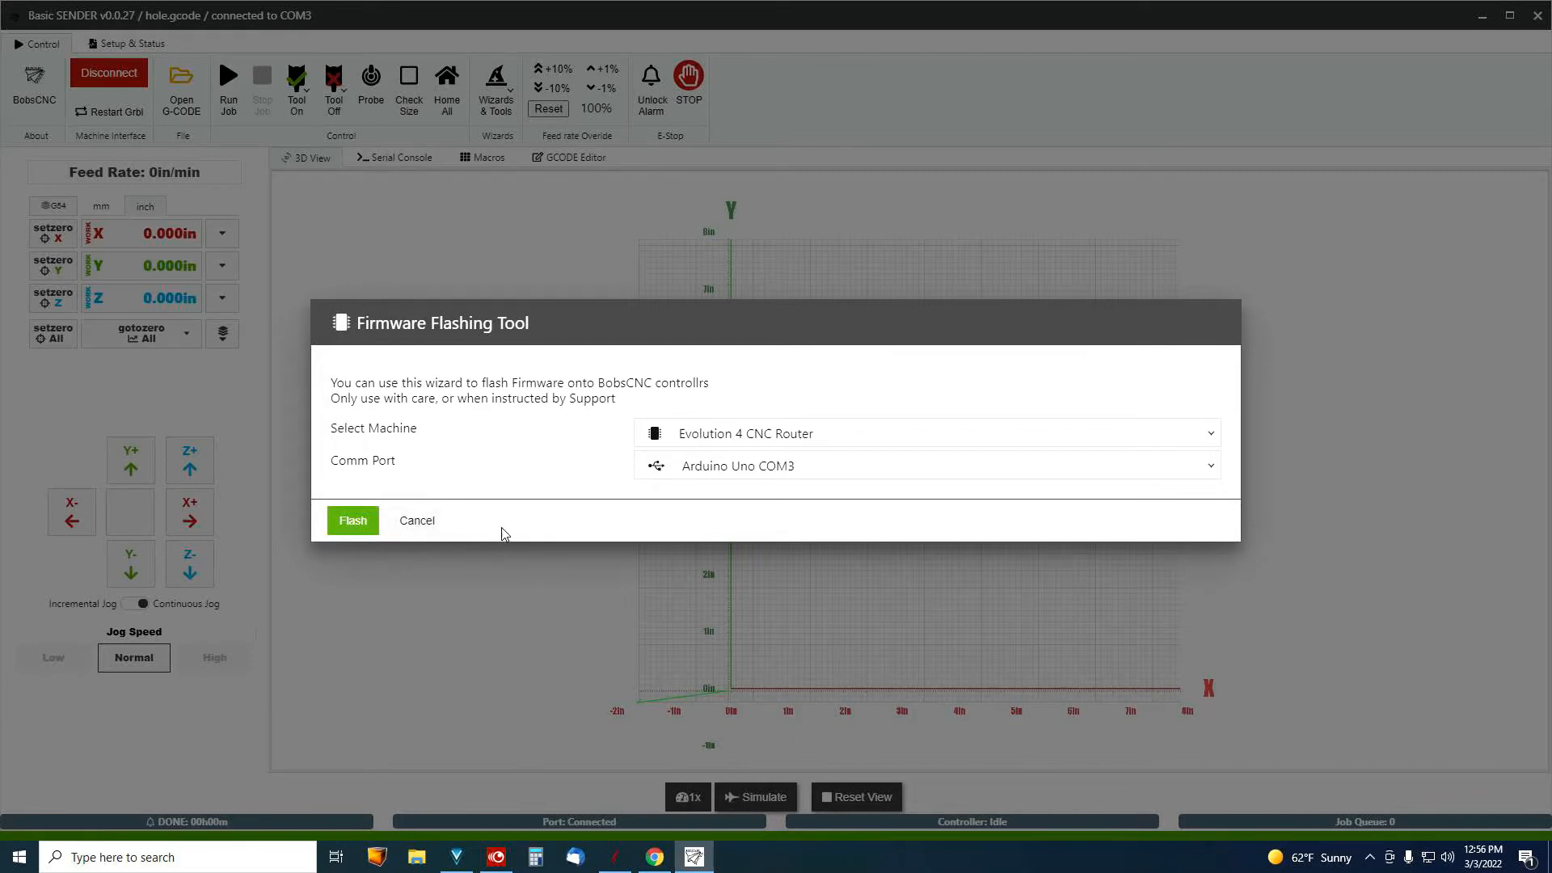
mouse_move(485, 530)
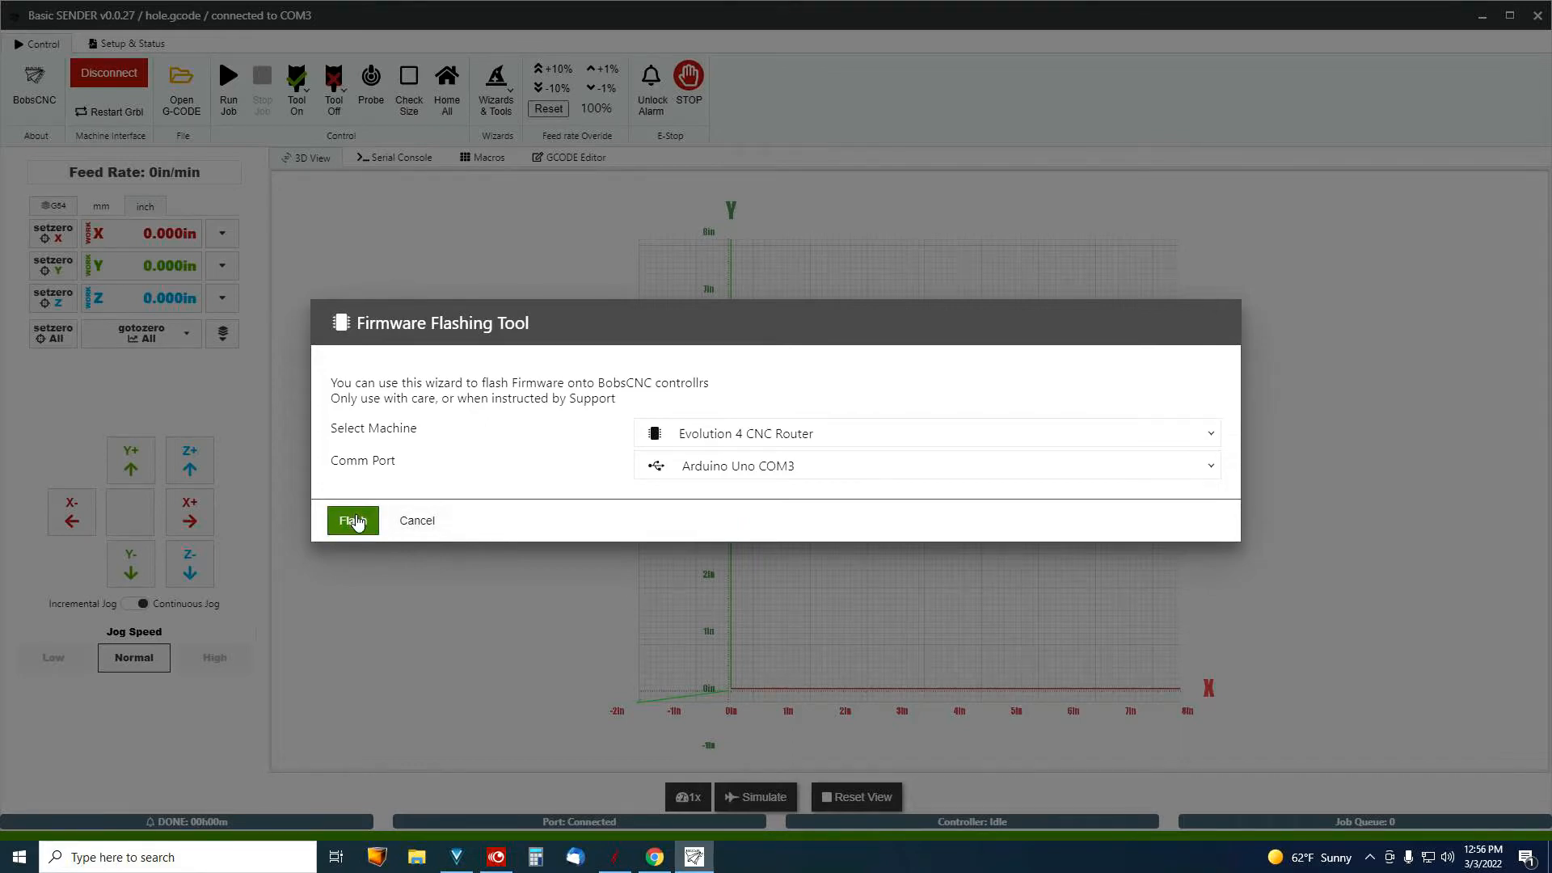
Flash the Evolution 4 firmware onto the Arduino Uno controller on COM3
click(352, 519)
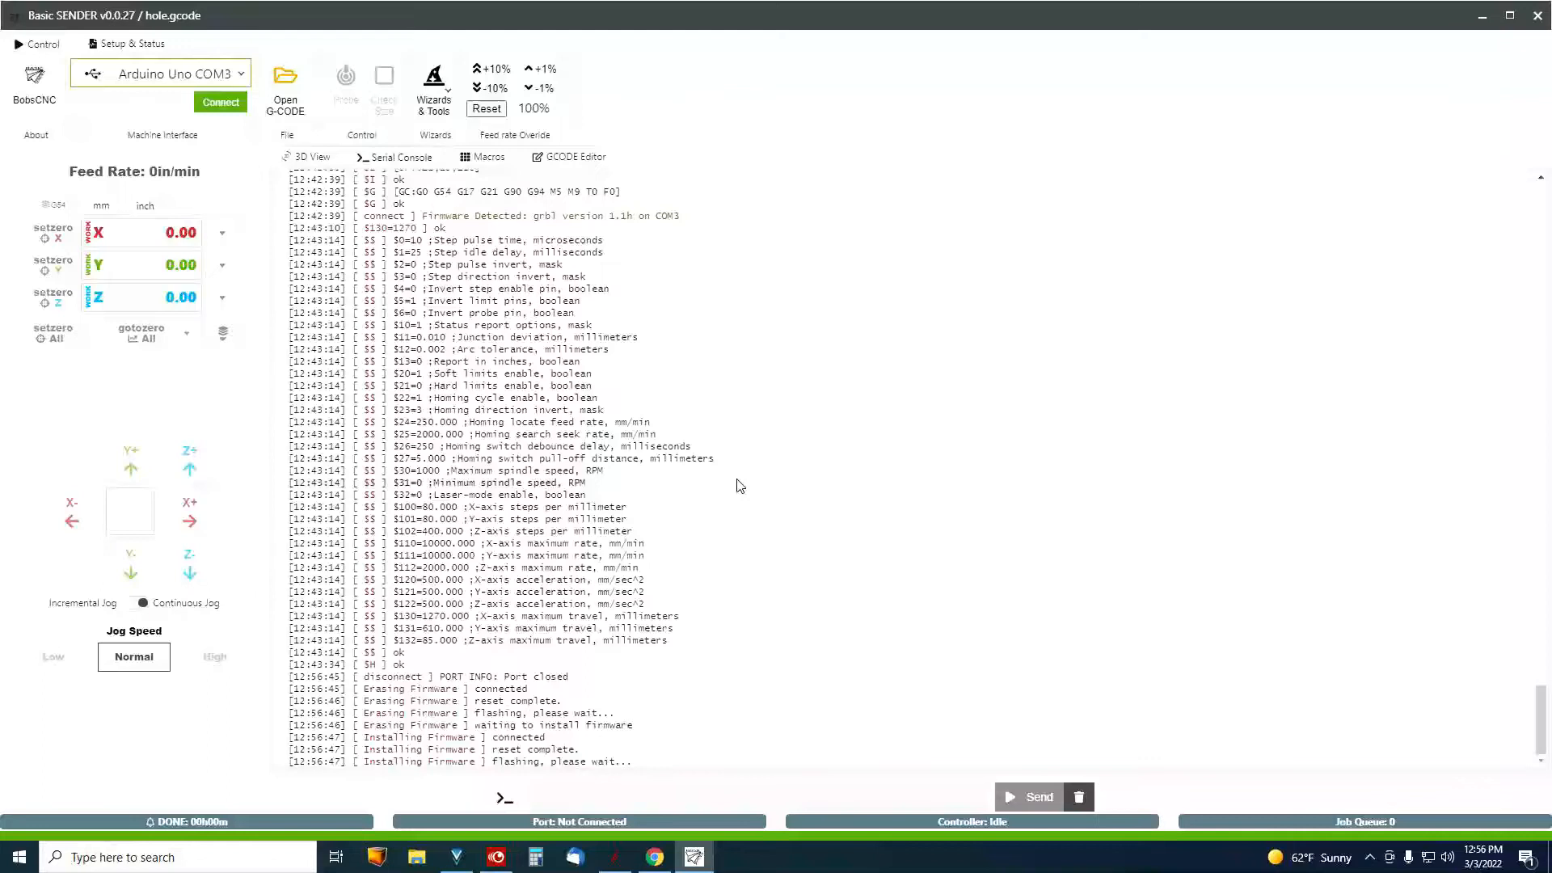
mouse_move(678, 591)
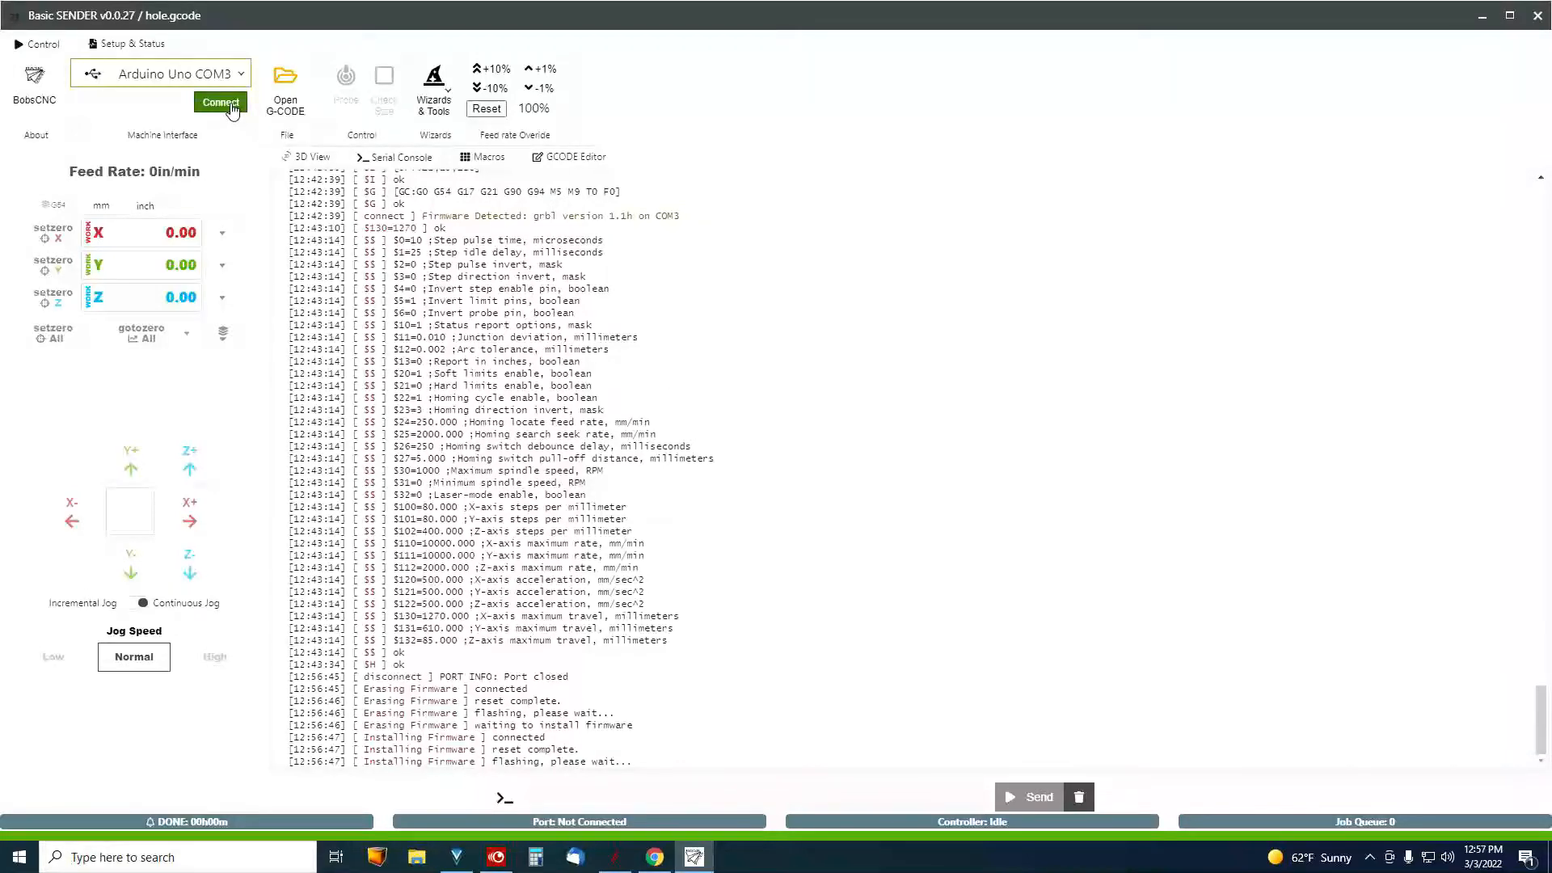
mouse_move(1069, 541)
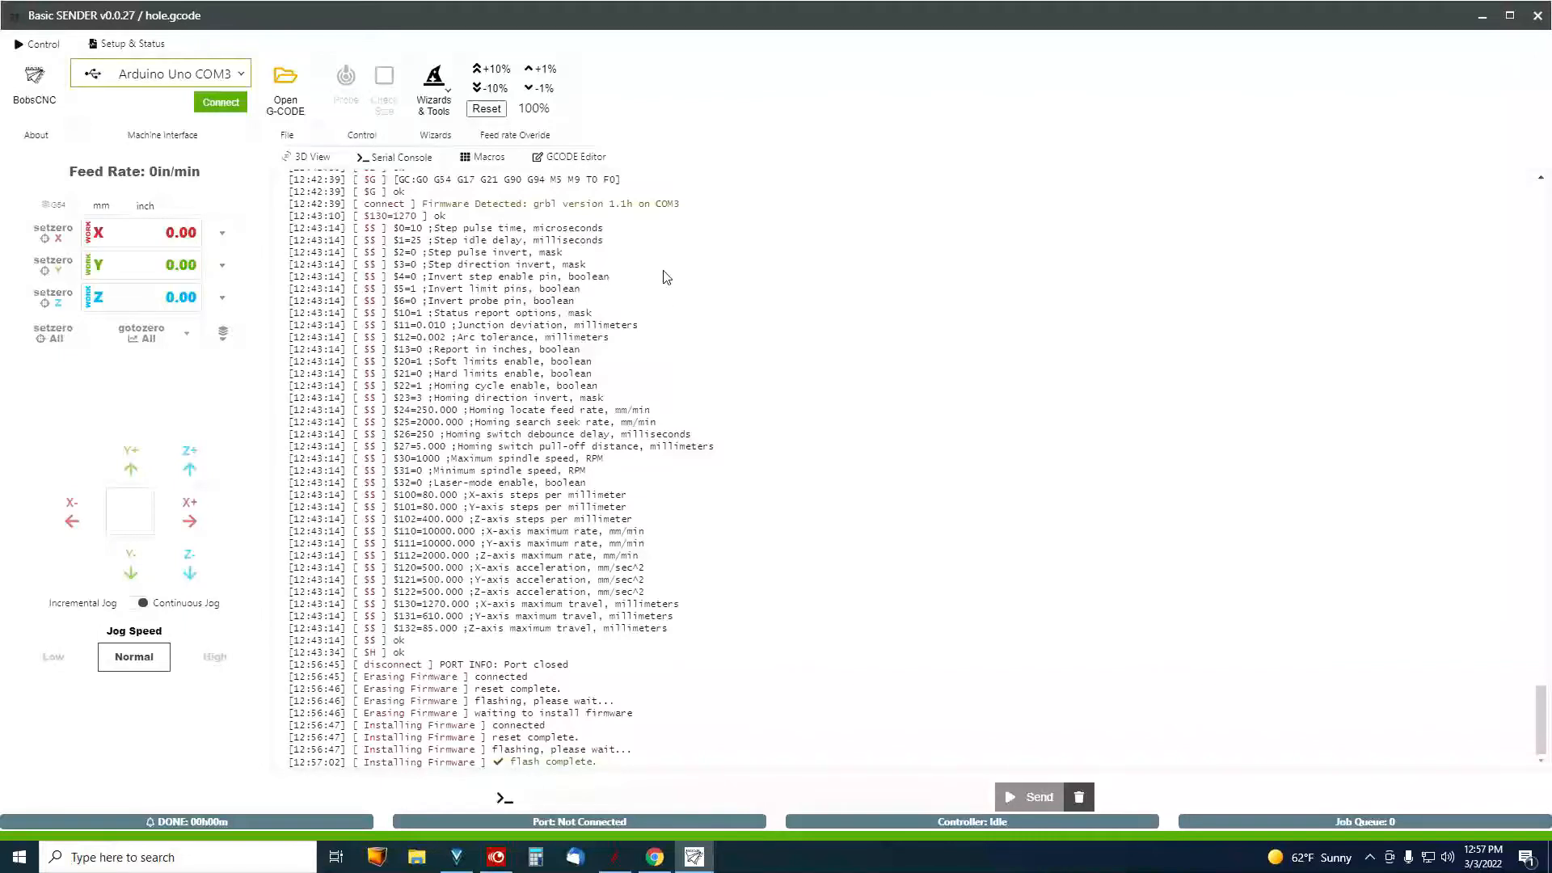
mouse_move(771, 400)
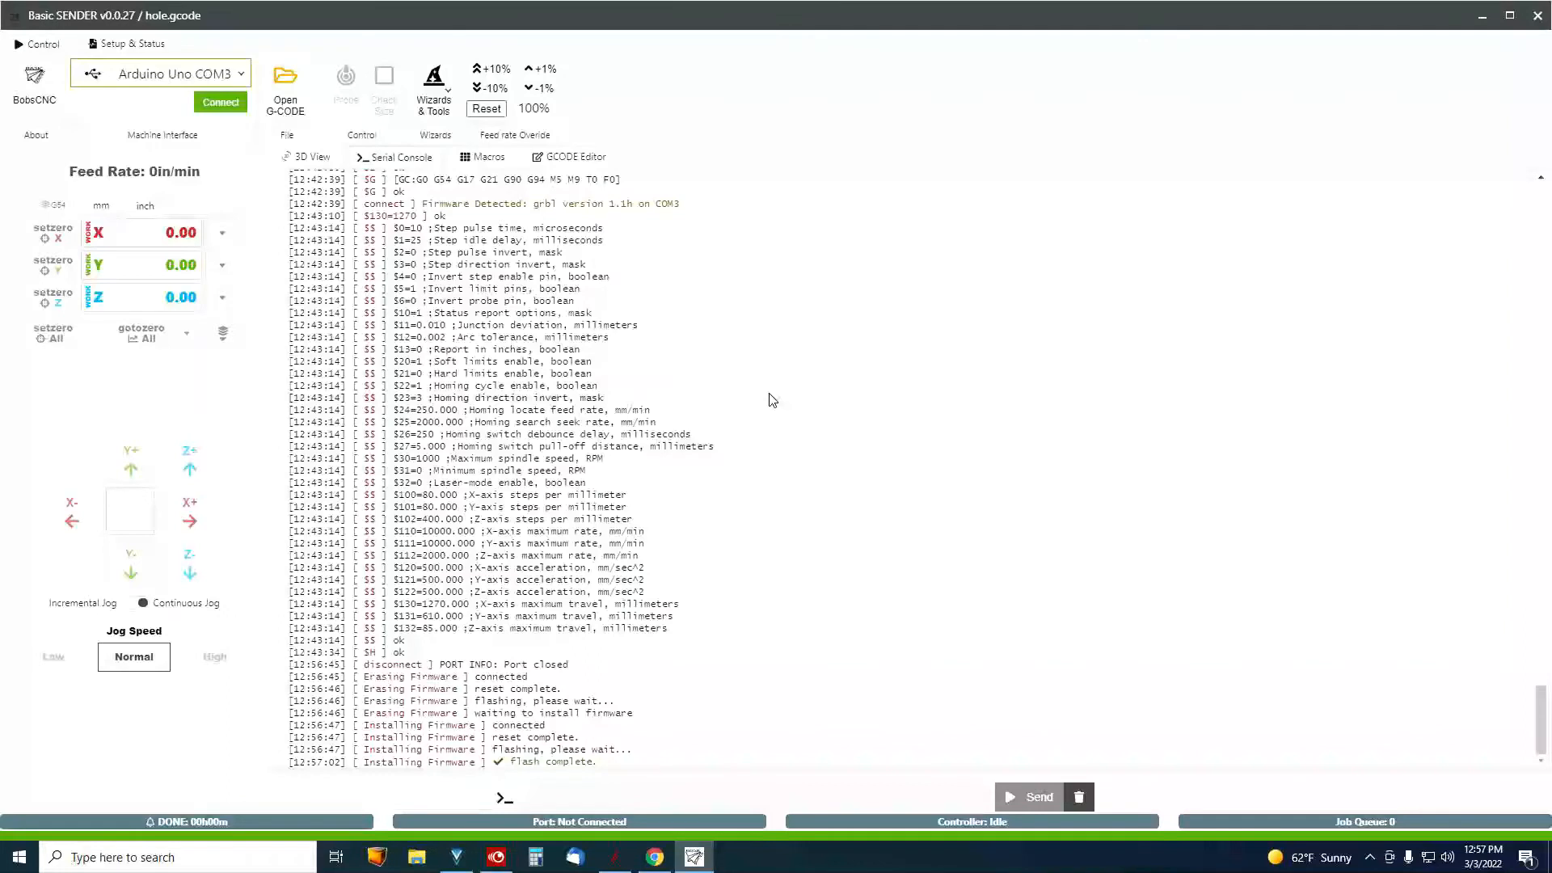
mouse_move(662, 377)
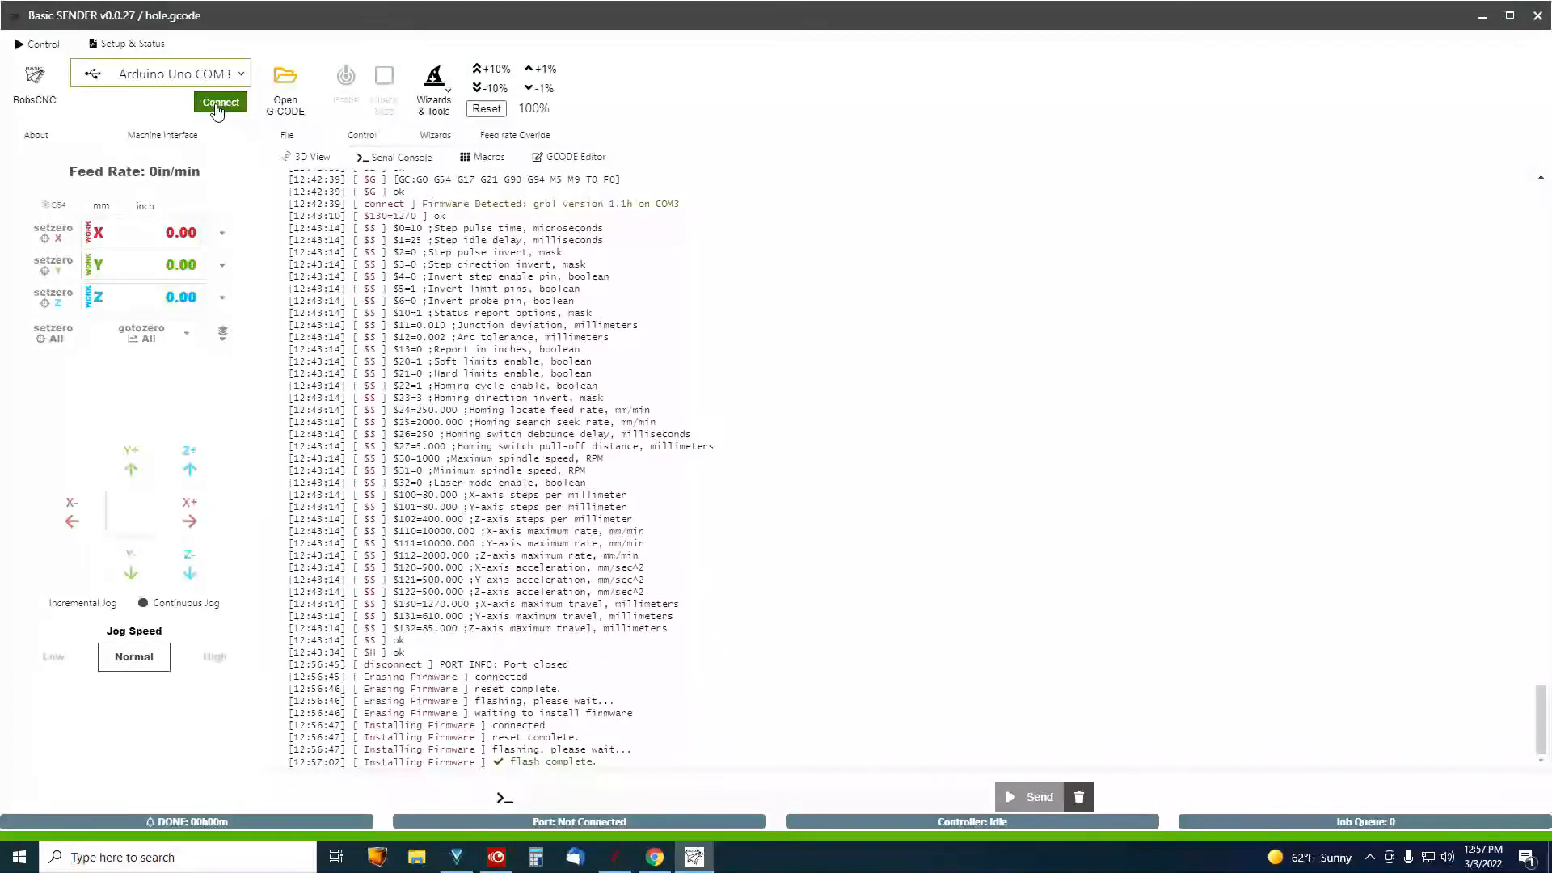
Connect on Arduino Uno COM3, detecting grbl 1.1h Evolution 4 firmware in Alarm state
click(220, 102)
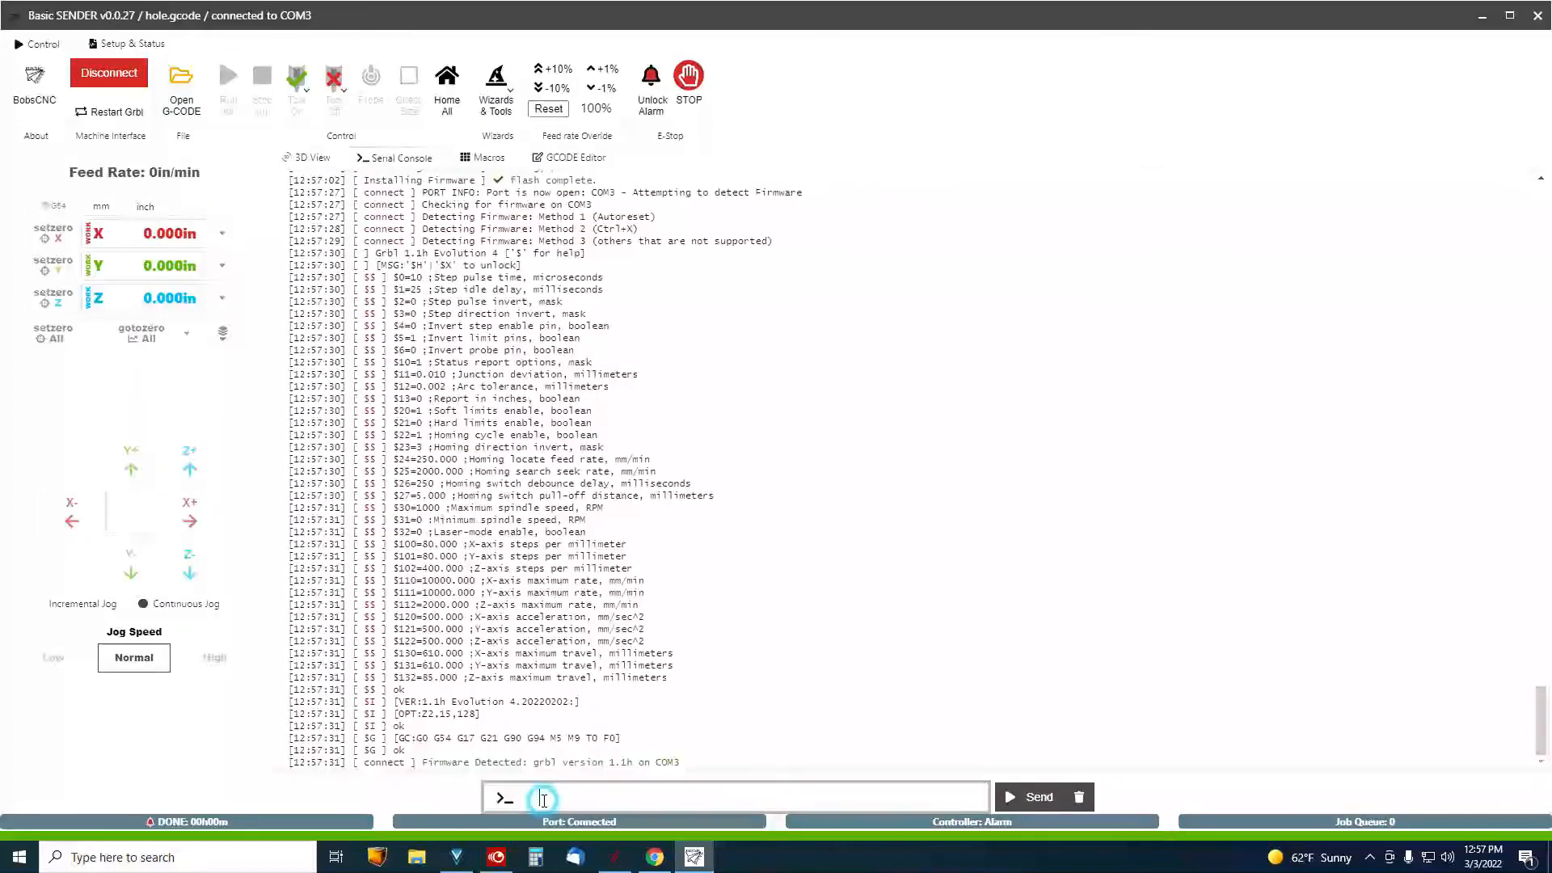
mouse_move(620, 754)
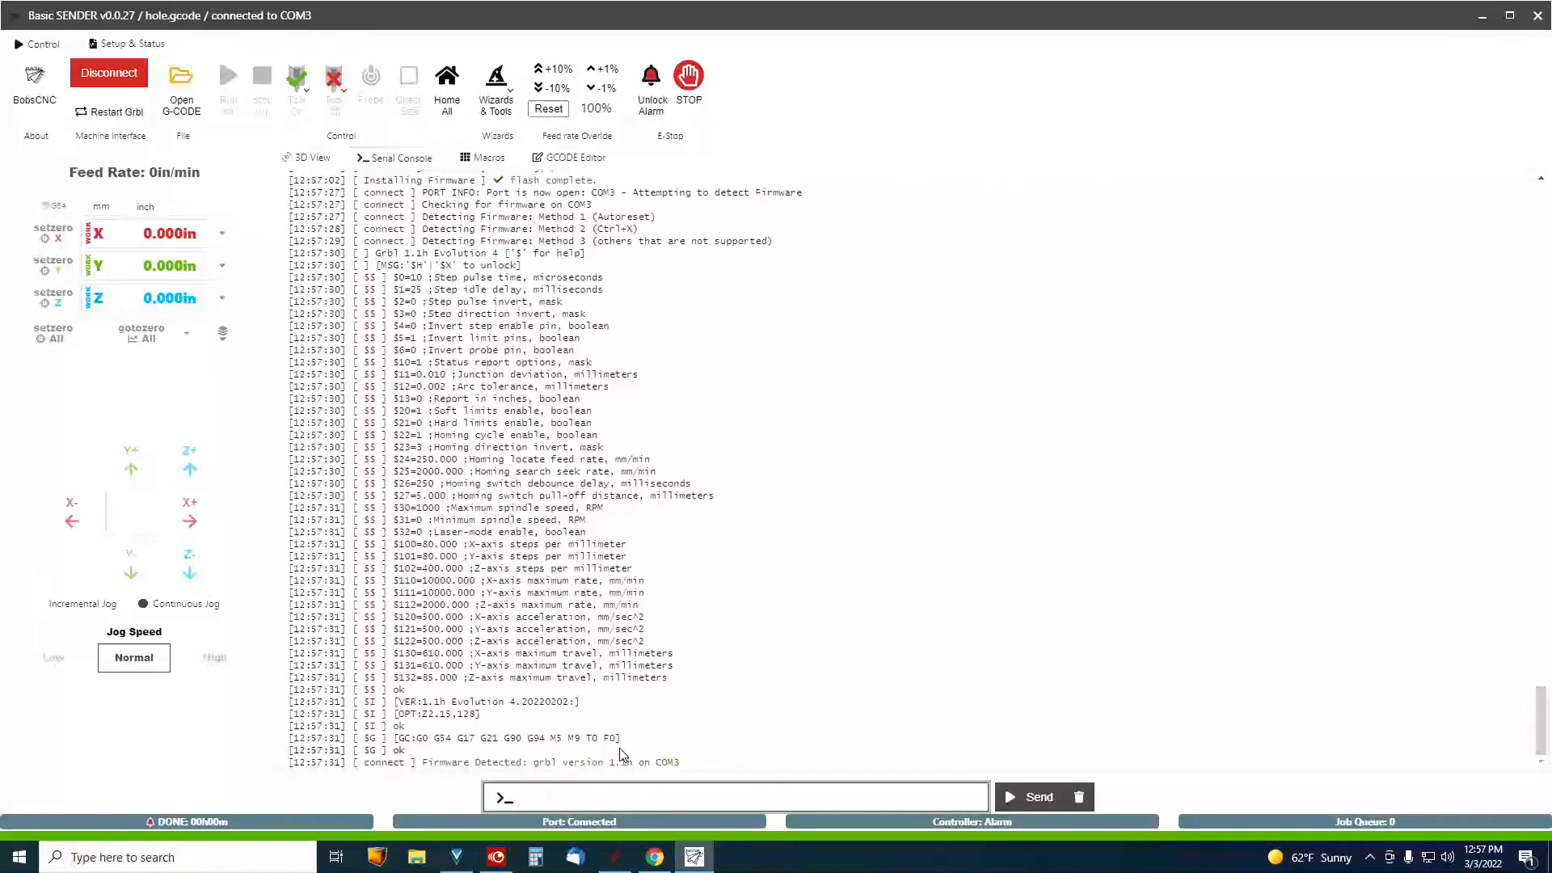
mouse_move(641, 753)
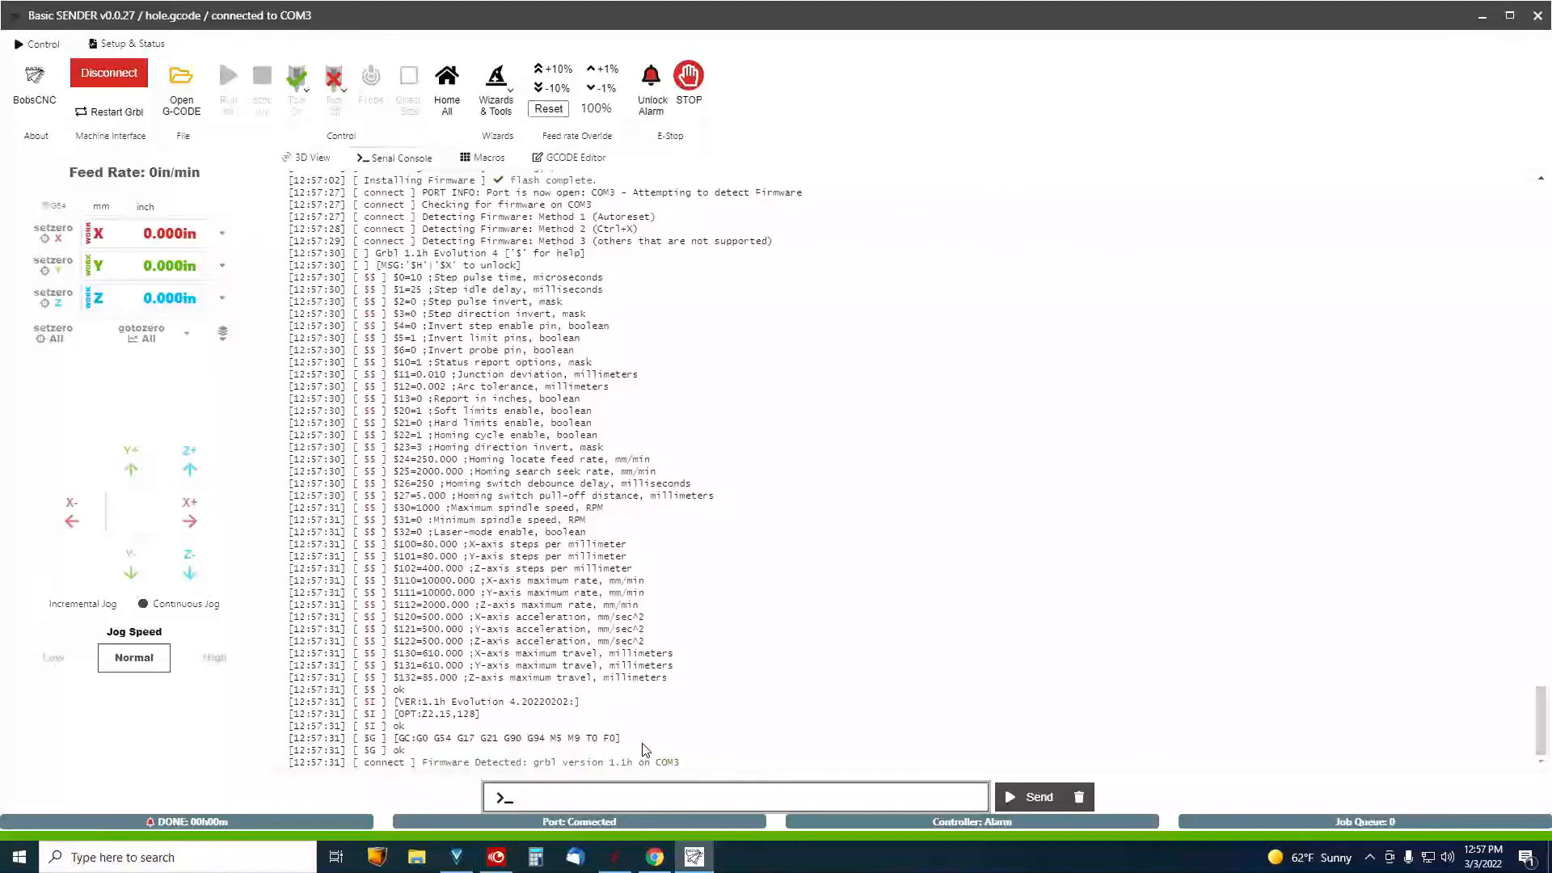
mouse_move(596, 785)
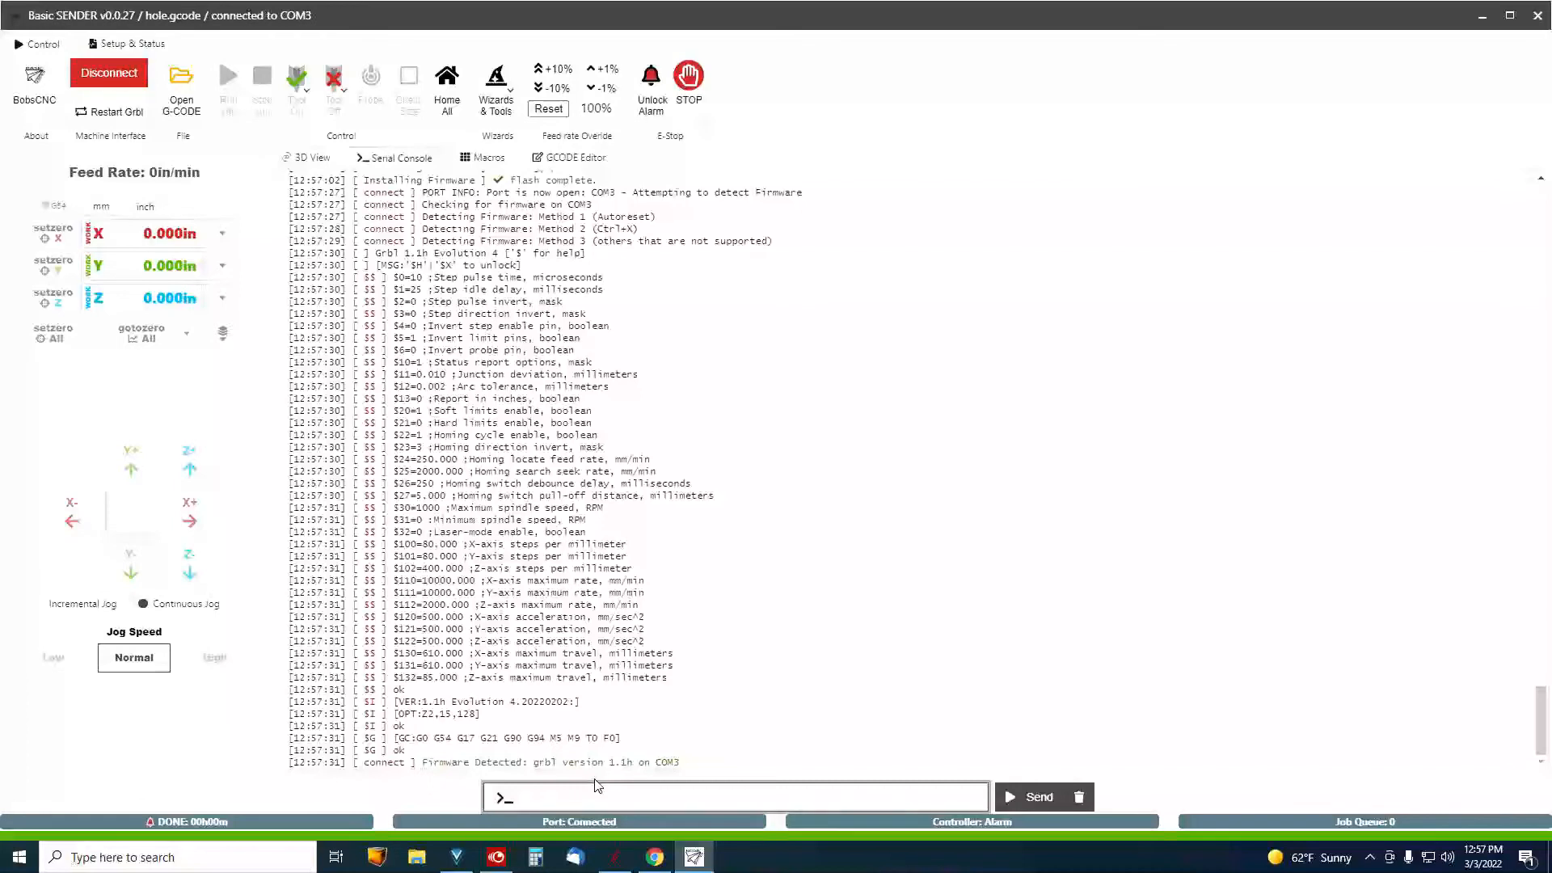
Send $130=1280 from the Serial Console to set X-axis max travel to 1280 mm
text($1)
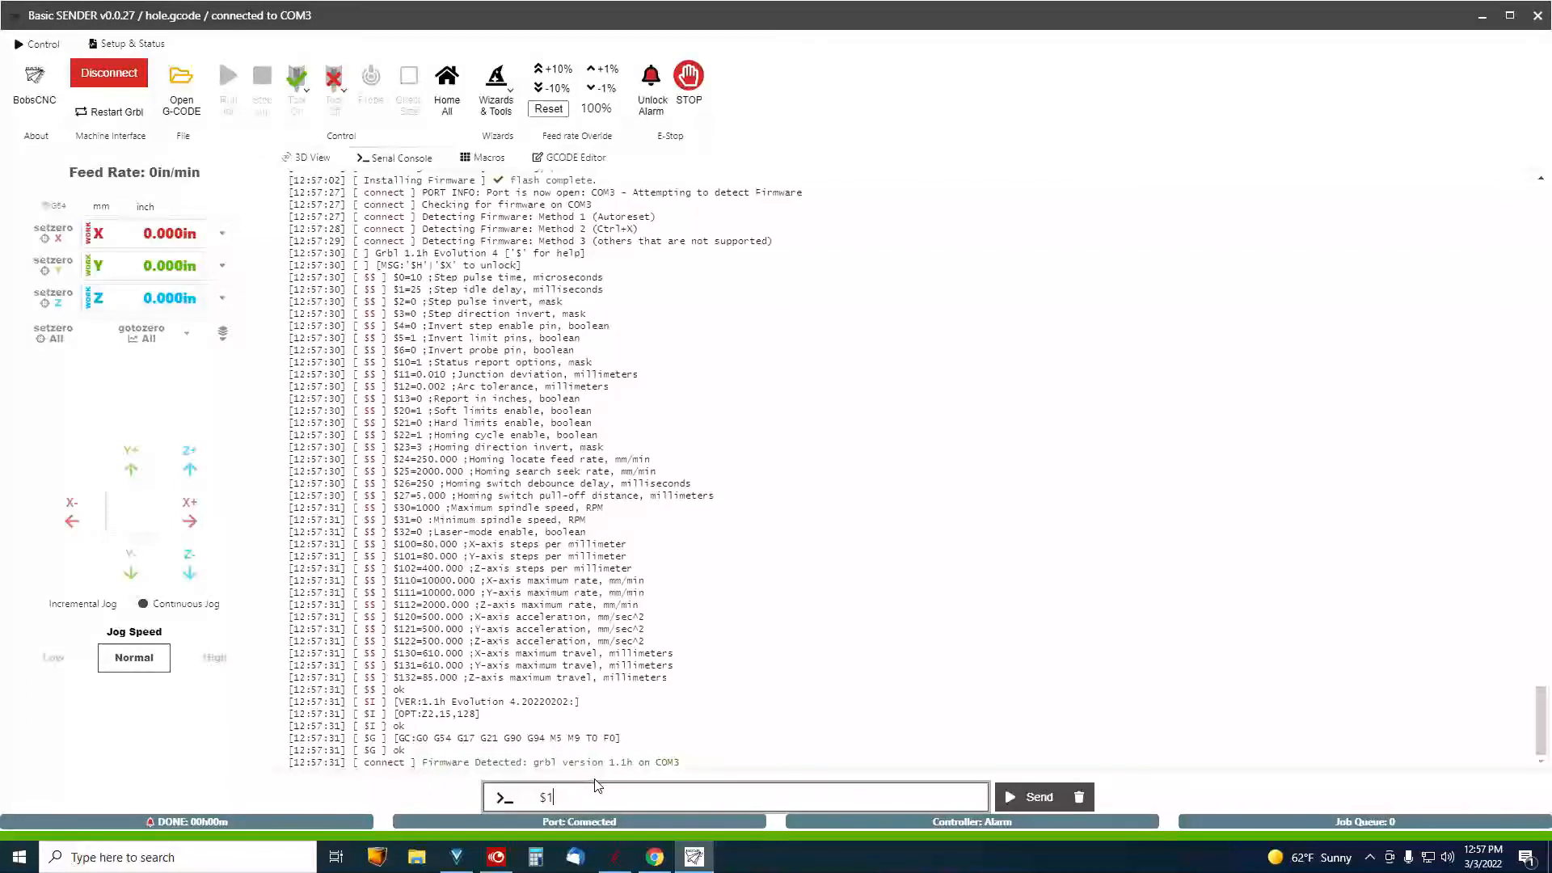
text(3)
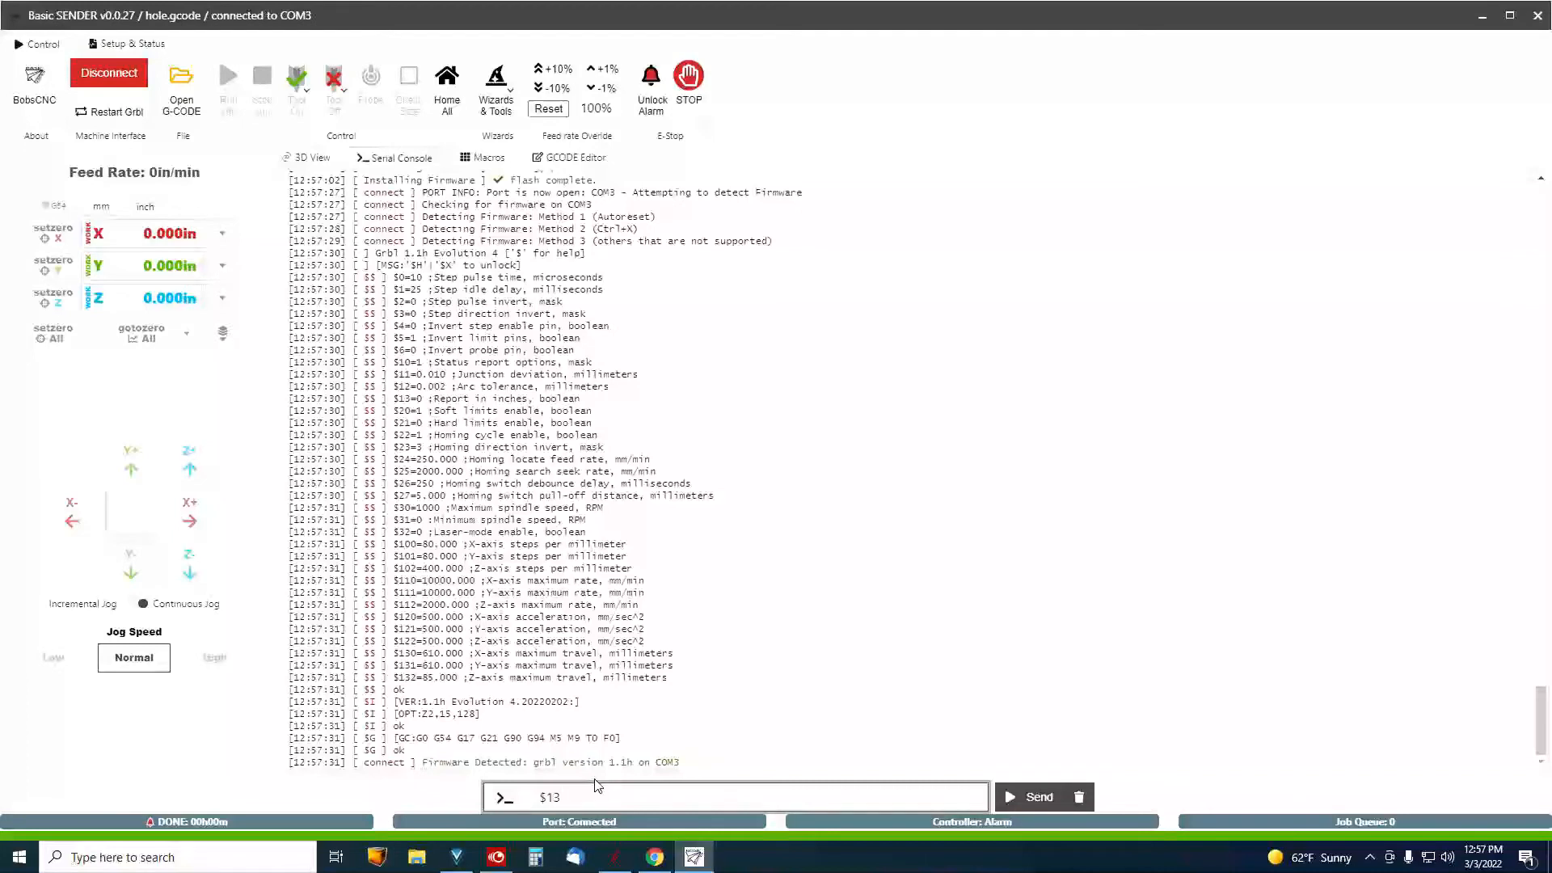
text(0)
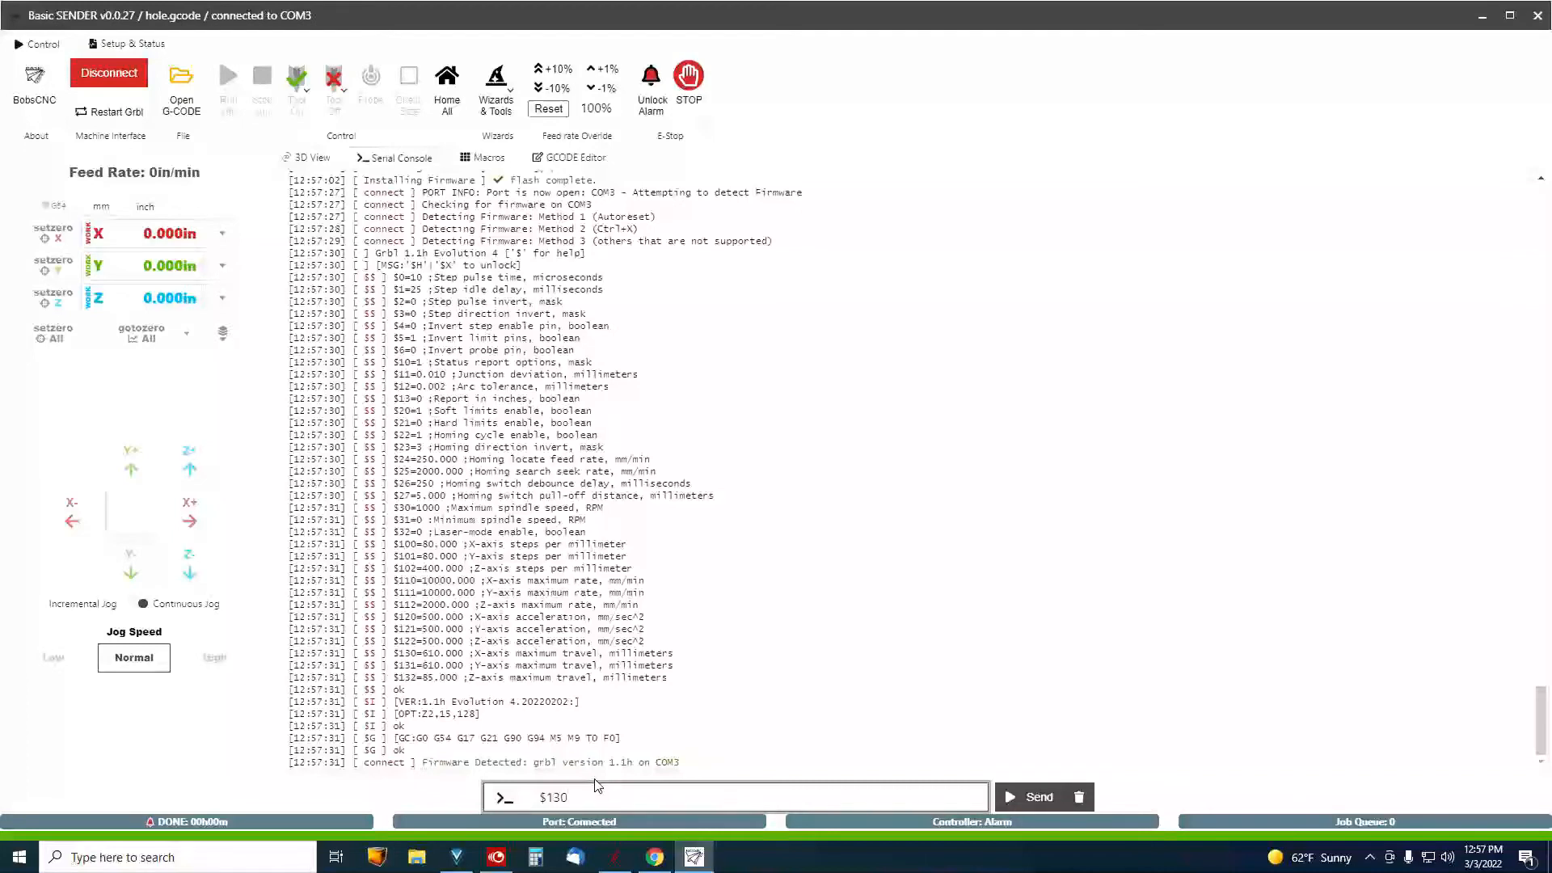
text(=128)
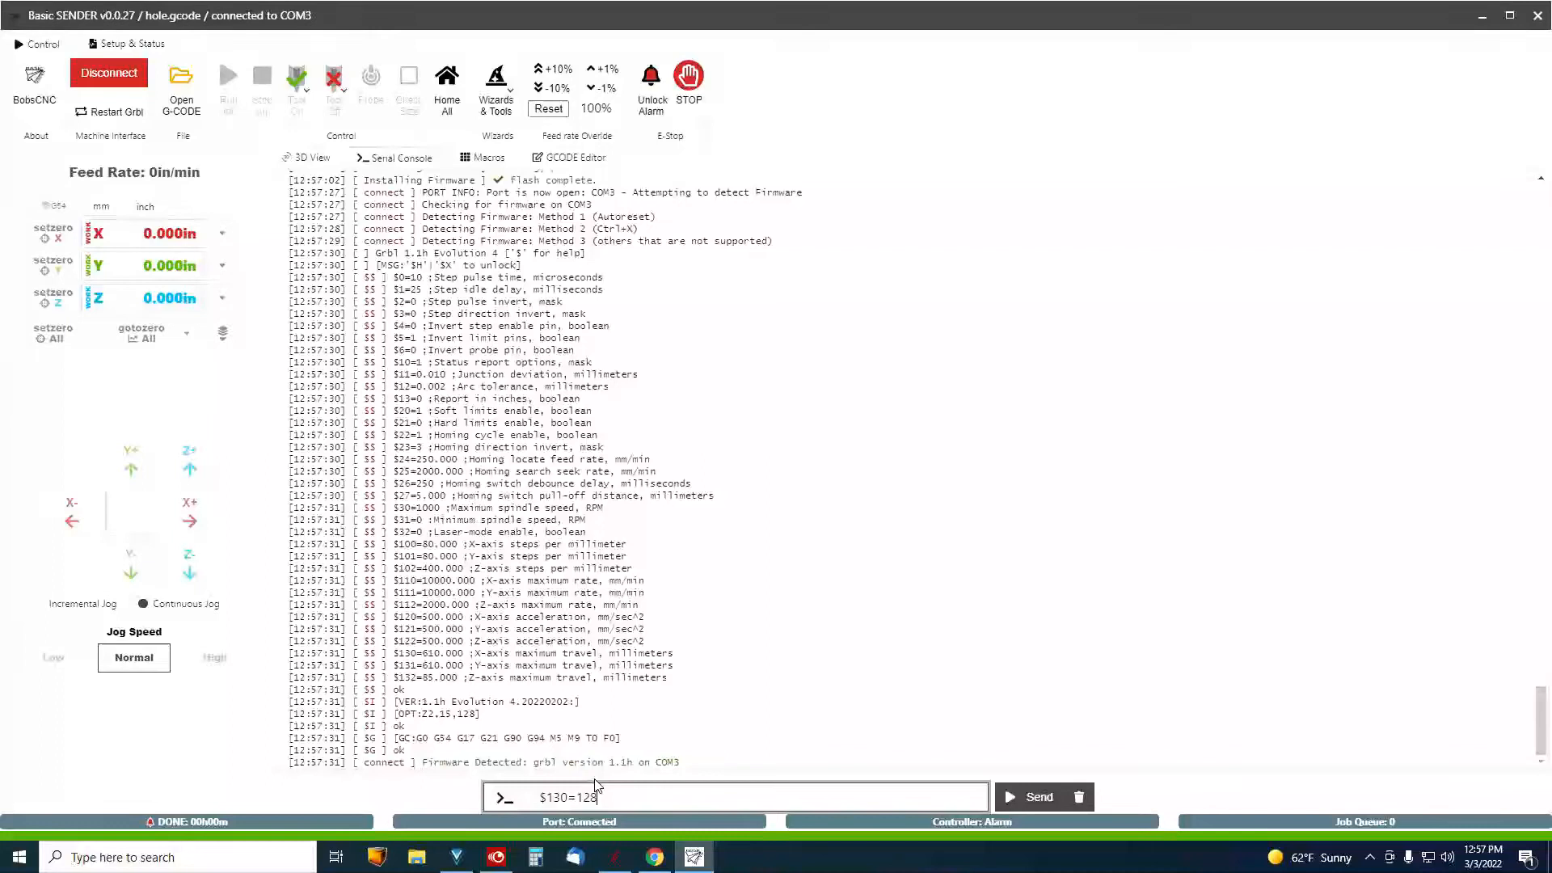
click(1037, 796)
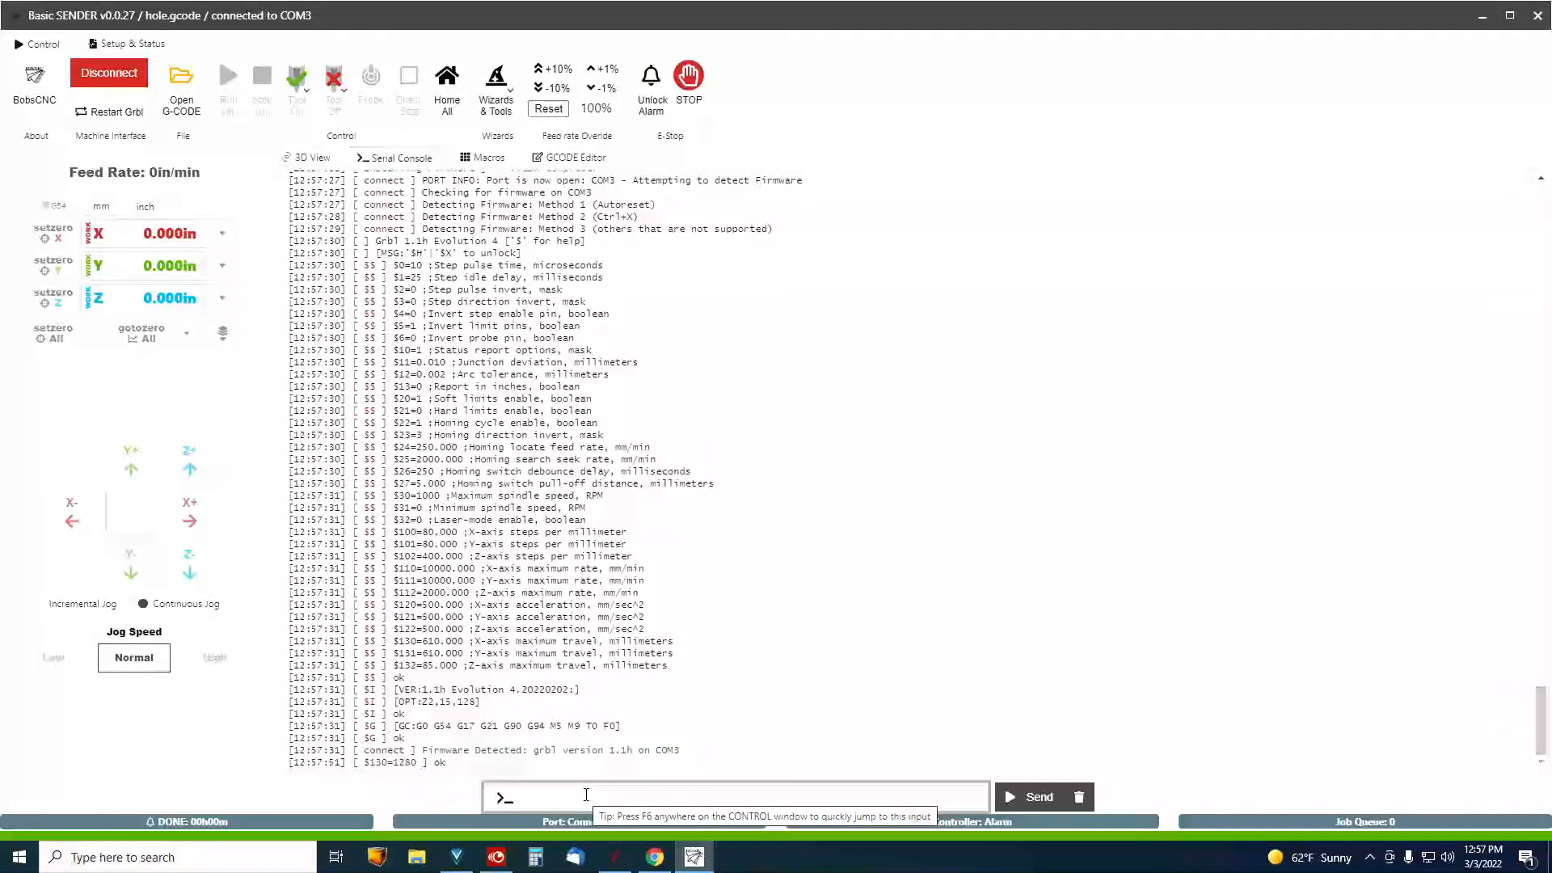
Send $$ to list all Grbl settings and confirm $130=1280.000
text($$)
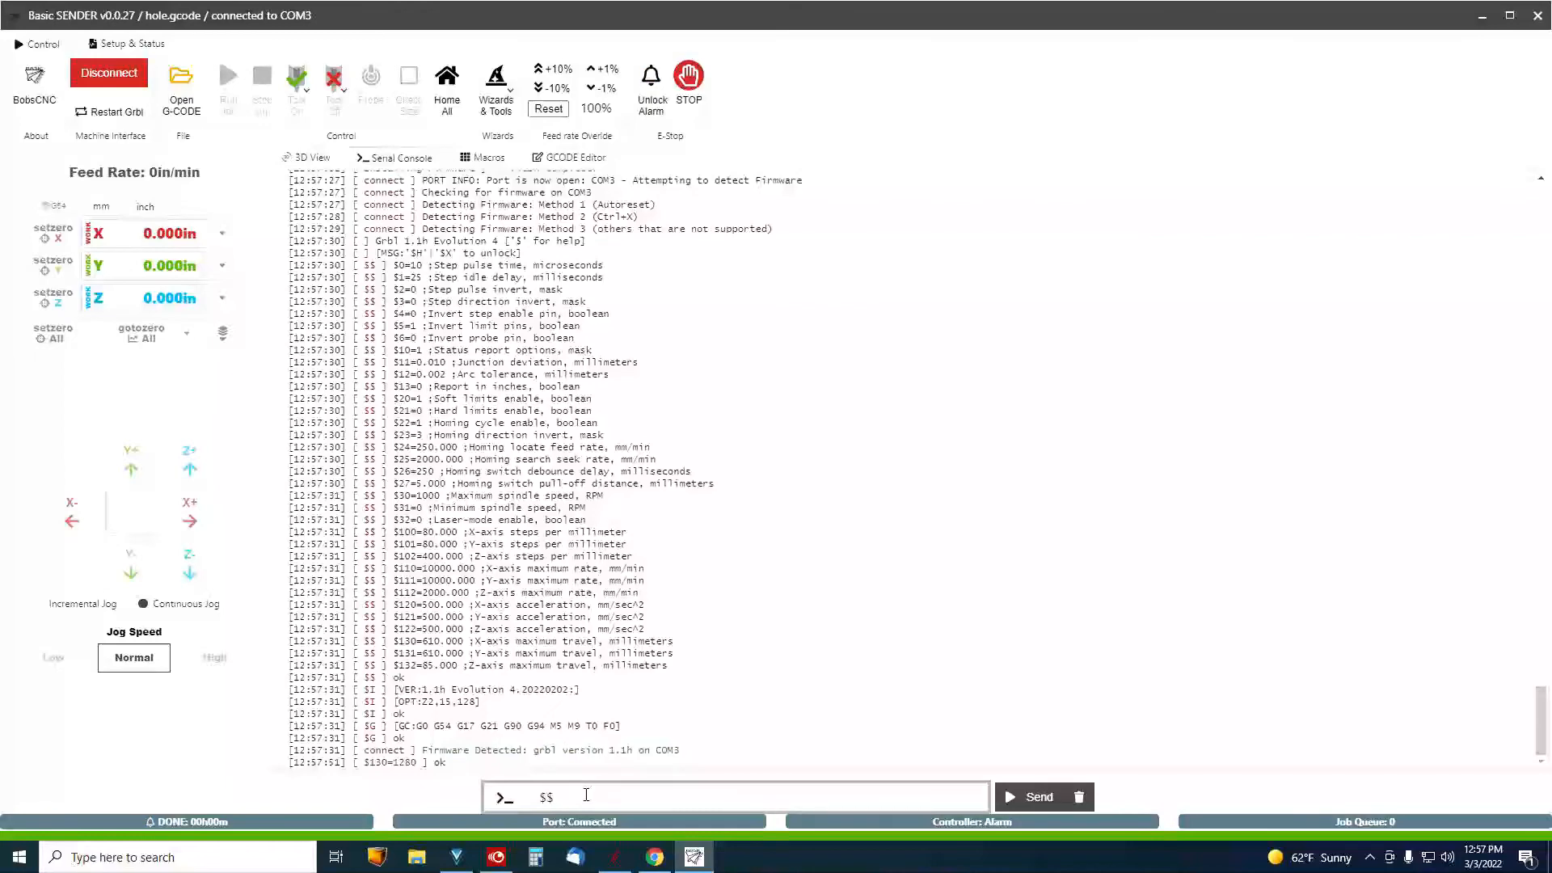
click(1037, 797)
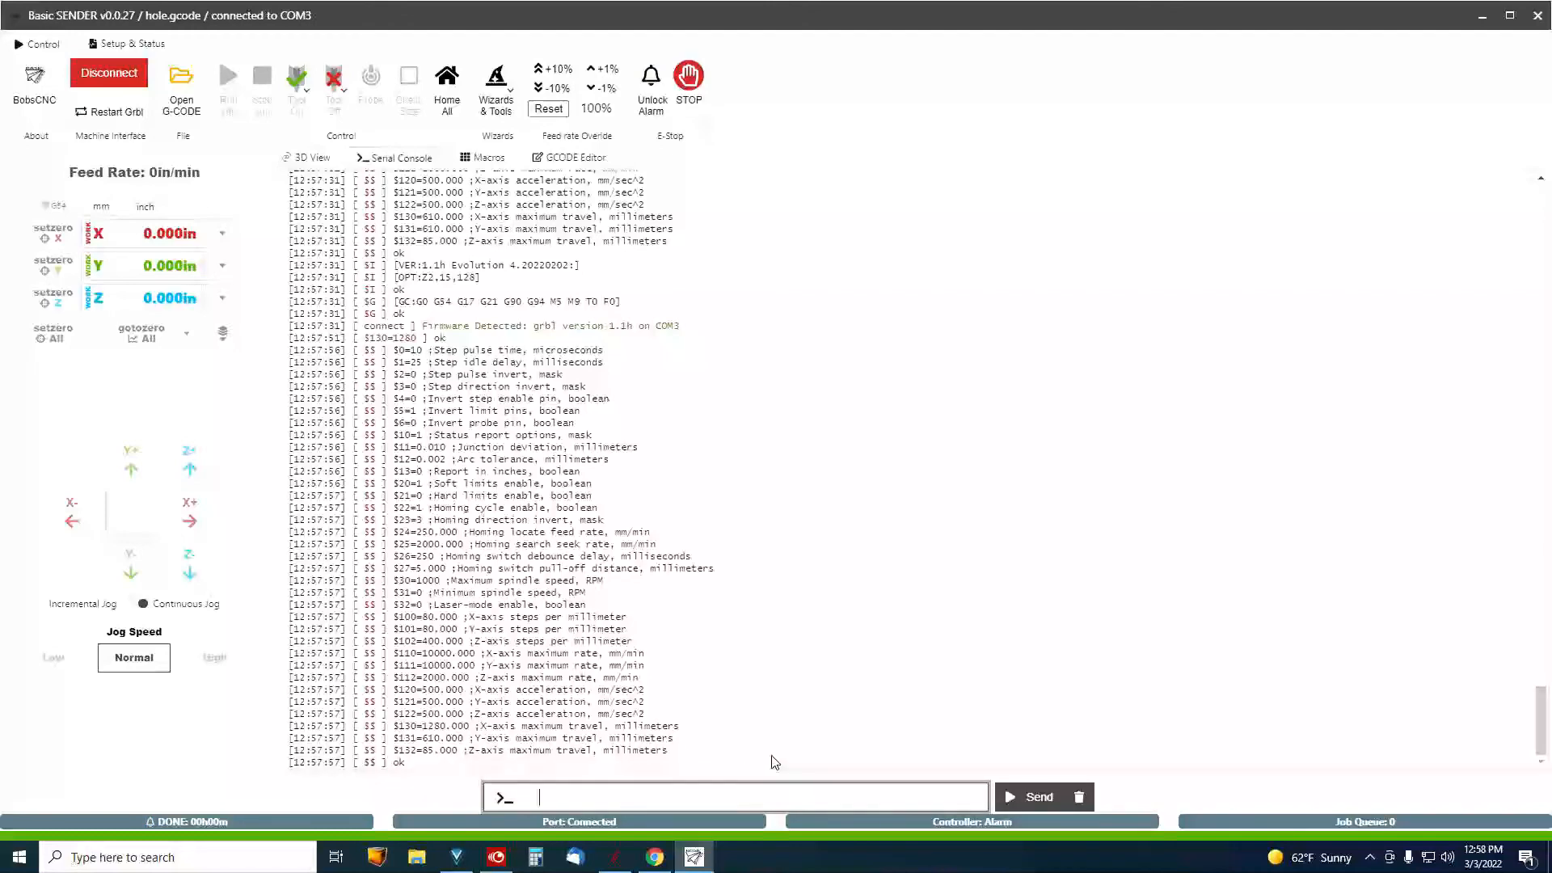
mouse_move(602, 270)
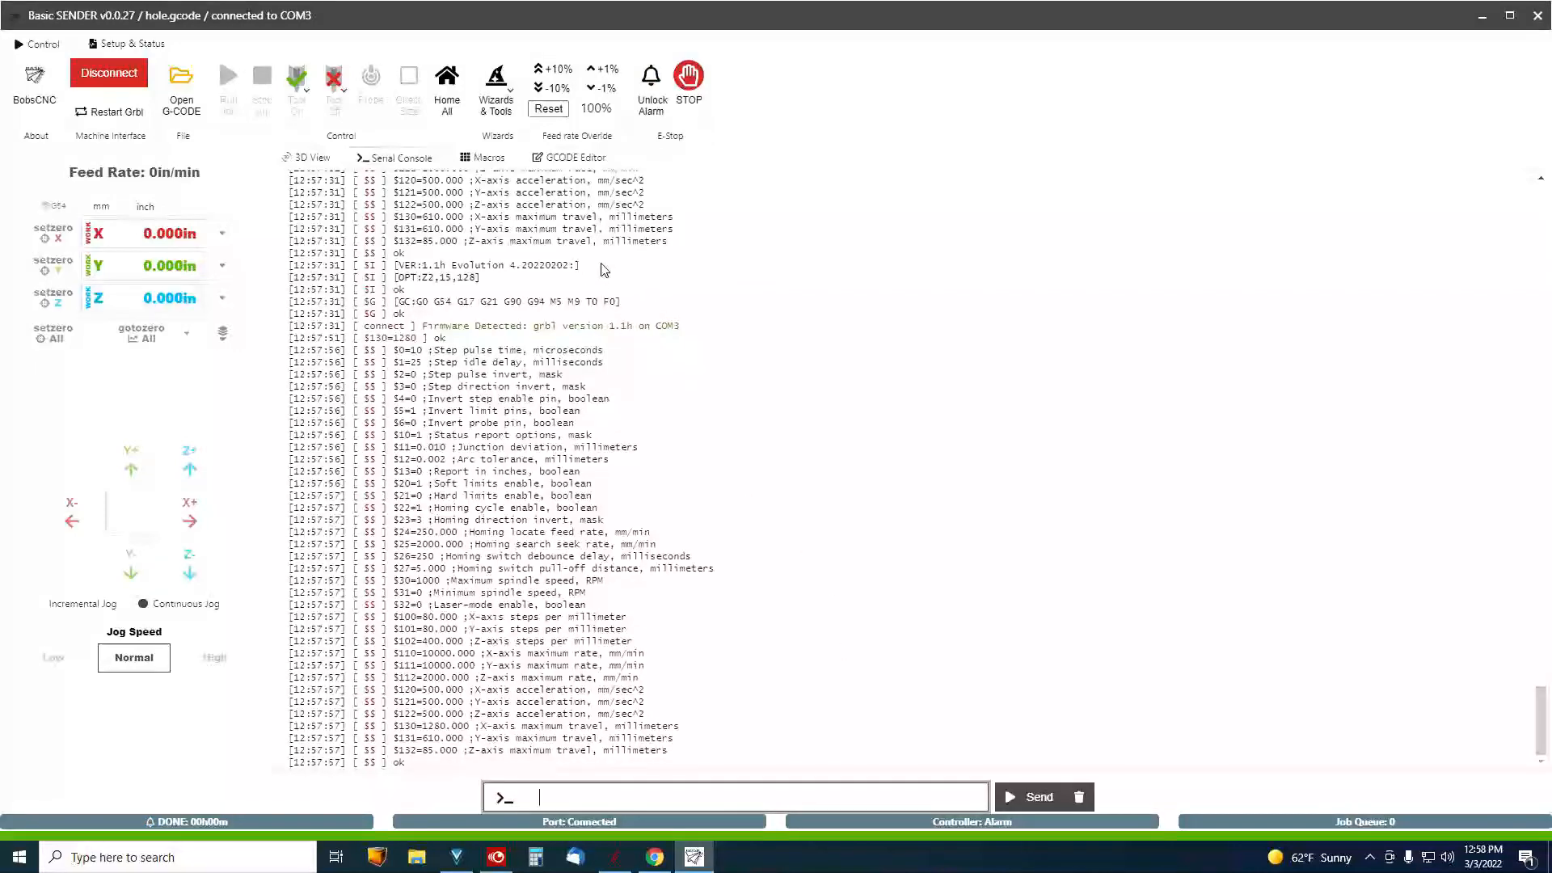